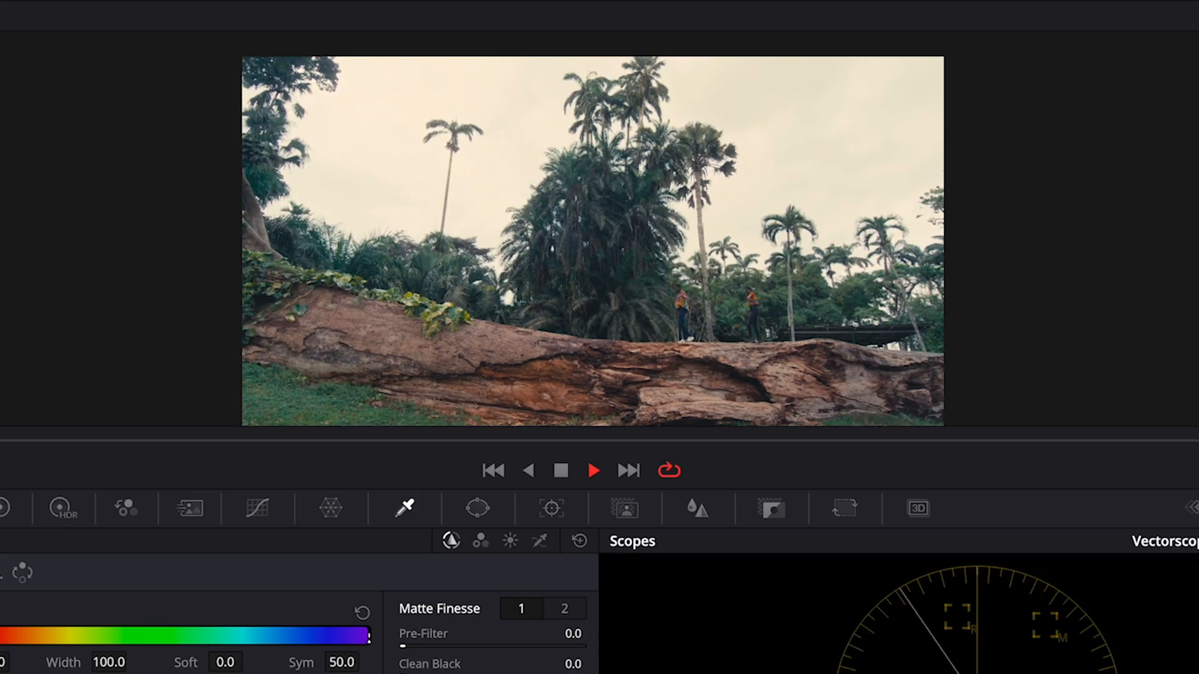
# Step: Play and scrub the clip to review the sky, then select node 01 in the node graph
pyautogui.click(593, 470)
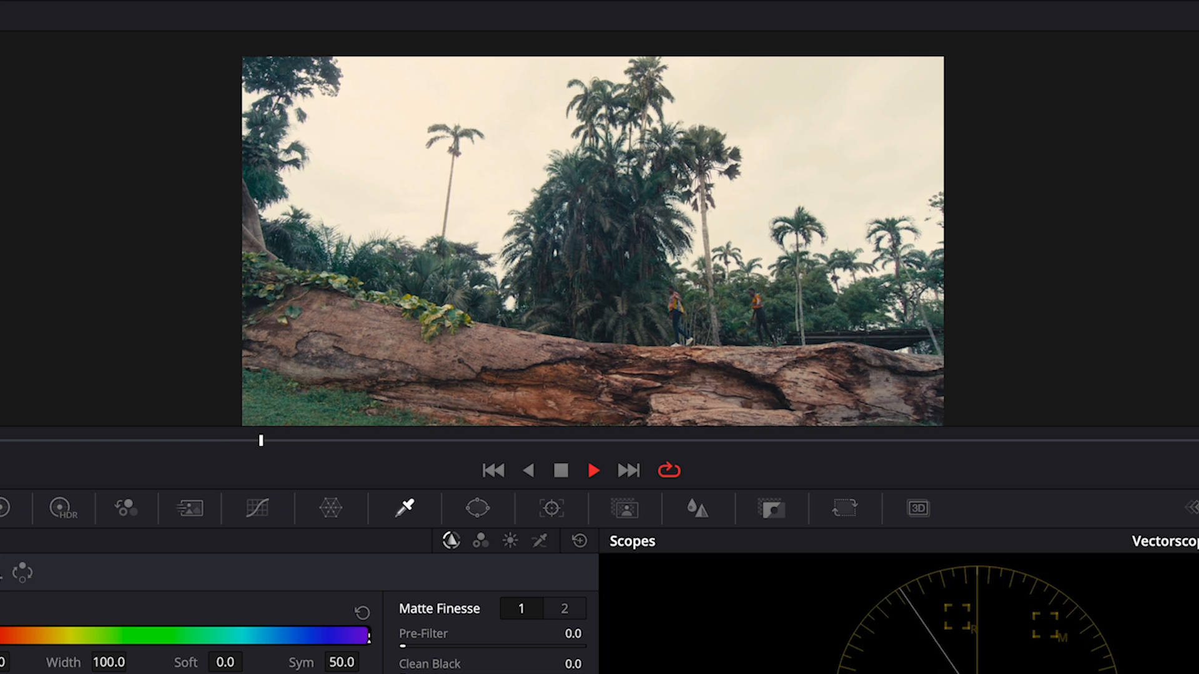
pyautogui.click(593, 470)
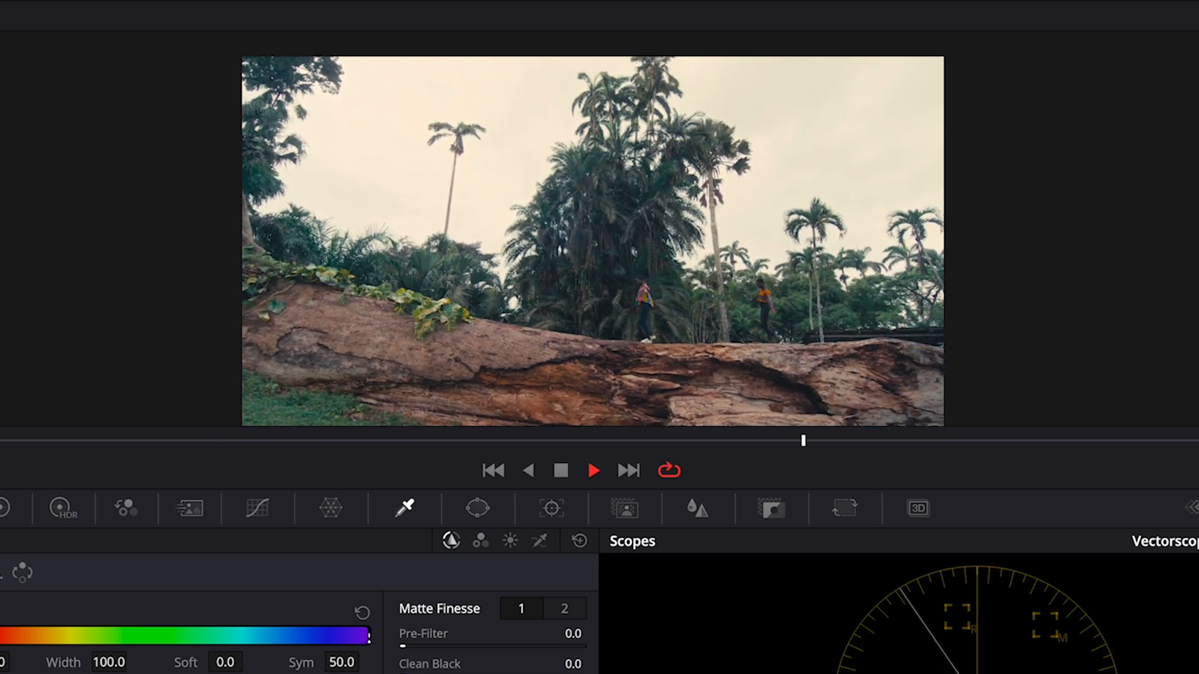
pyautogui.moveTo(803, 439); pyautogui.dragTo(1070, 439)
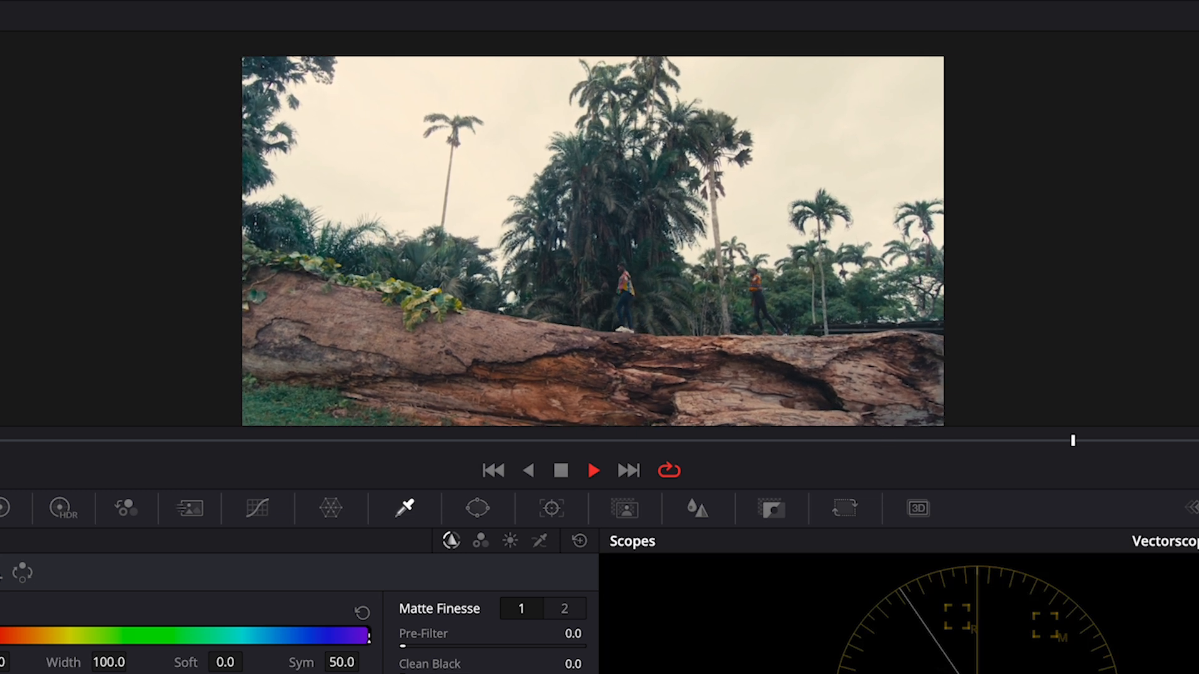
pyautogui.click(594, 470)
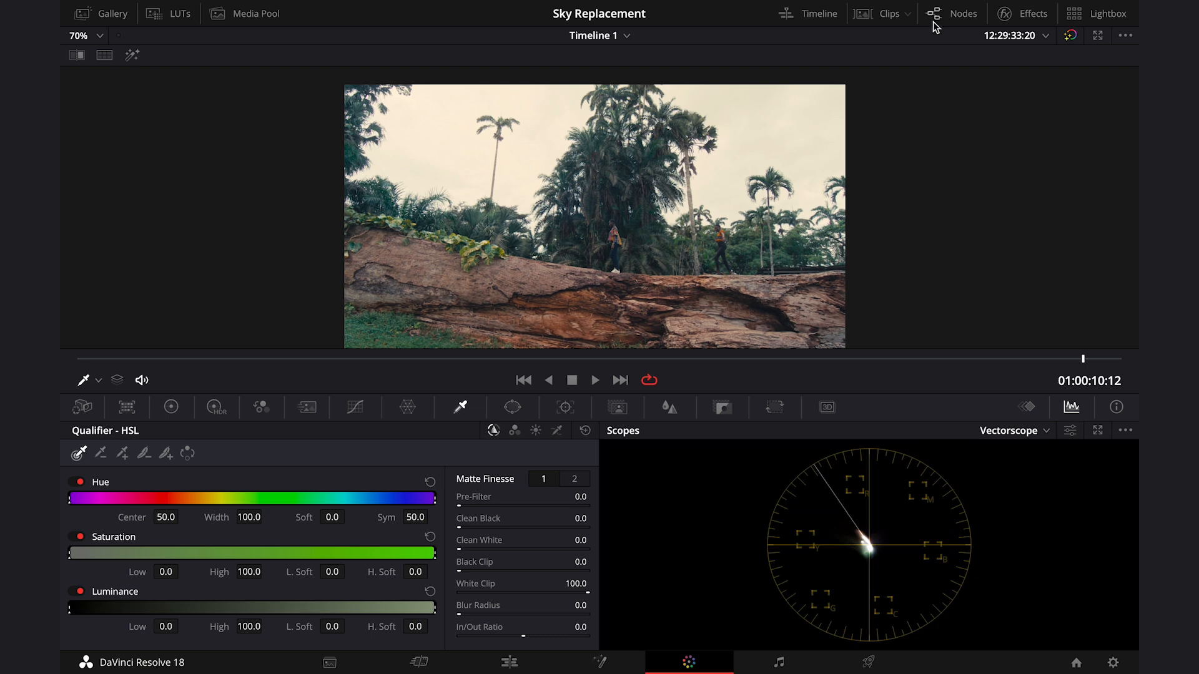
pyautogui.click(952, 13)
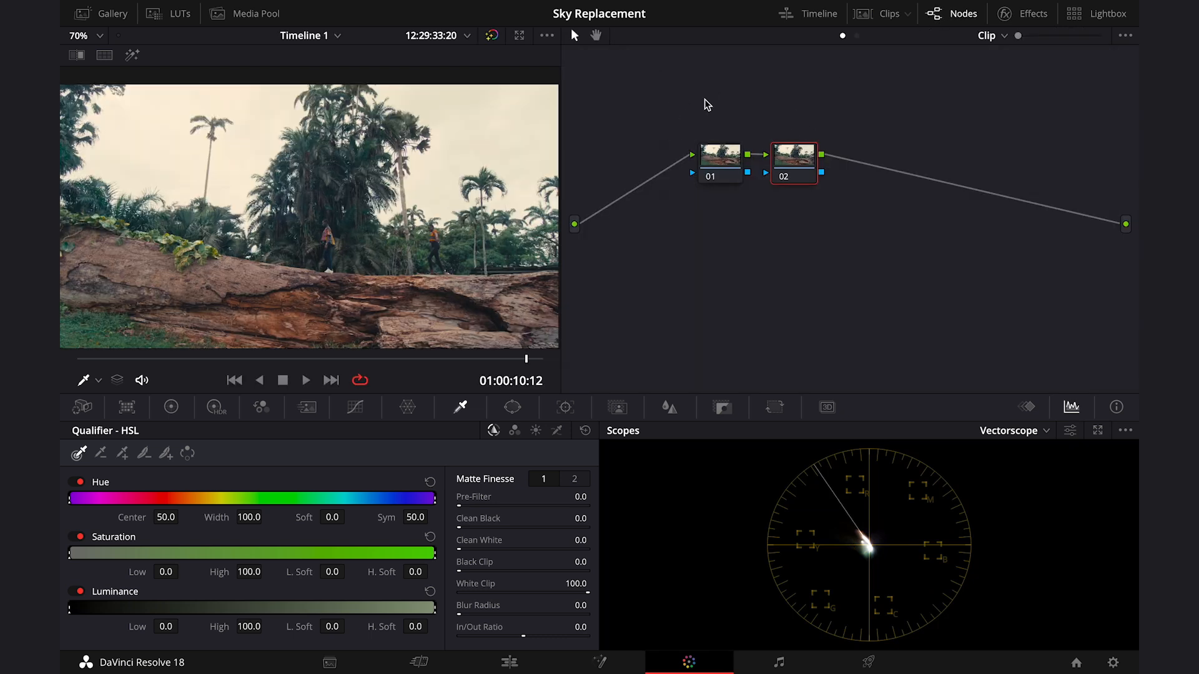
pyautogui.click(719, 157)
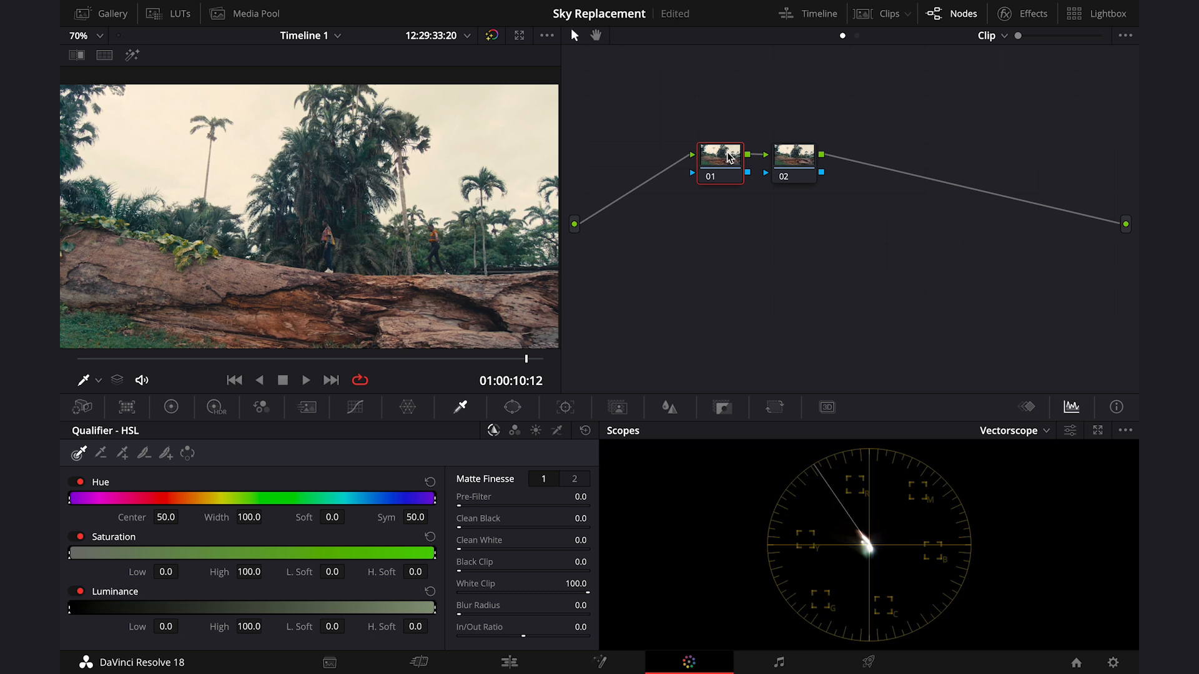
pyautogui.moveTo(723, 163)
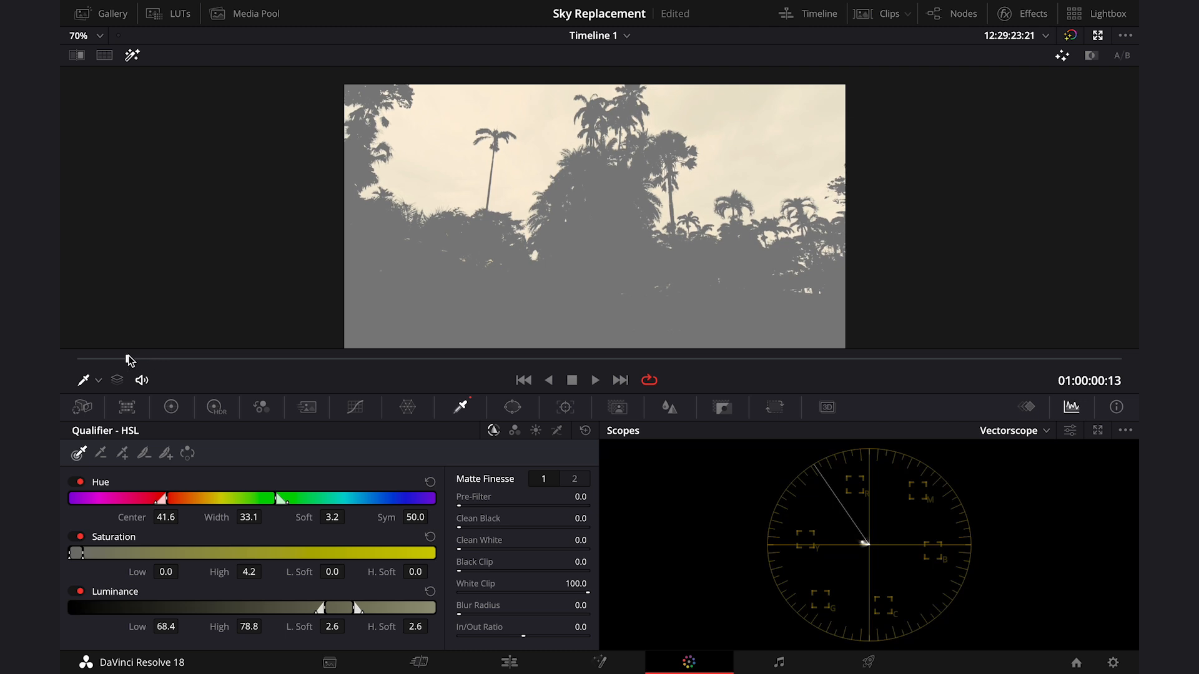
# Step: Check the HSL sky key and its 9.0 blurred matte on later frames
pyautogui.click(595, 380)
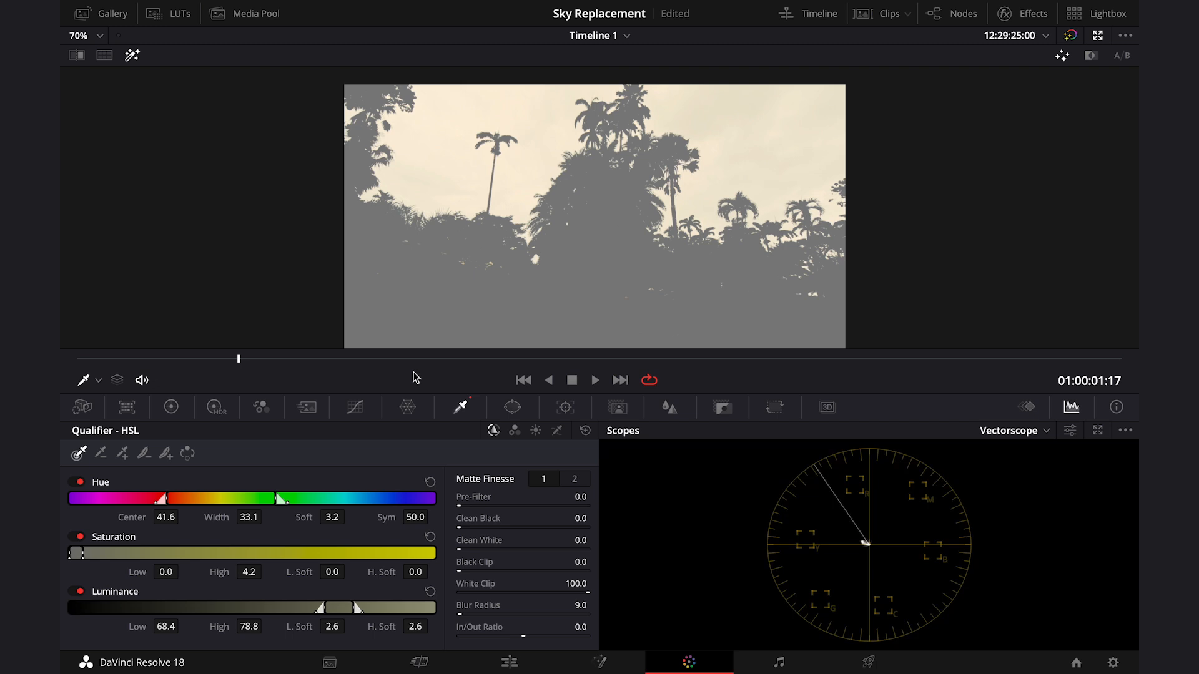
pyautogui.click(595, 380)
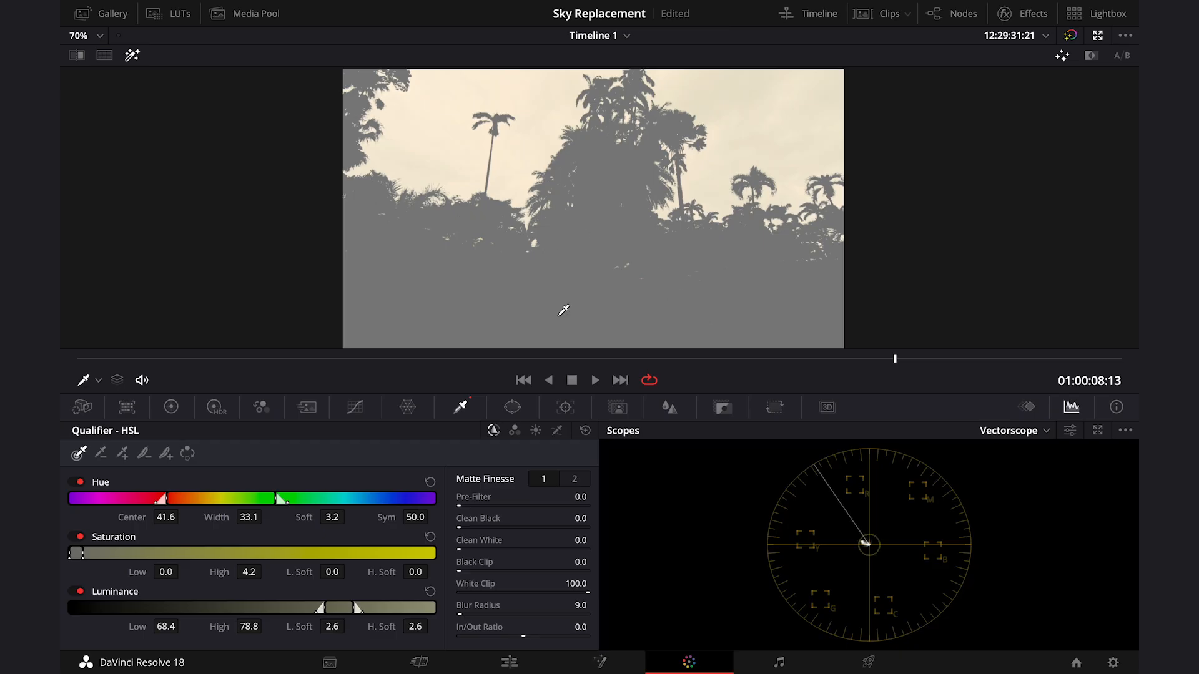
# Step: Draw a closed Curve window around the log and ground below the tree line
pyautogui.click(512, 406)
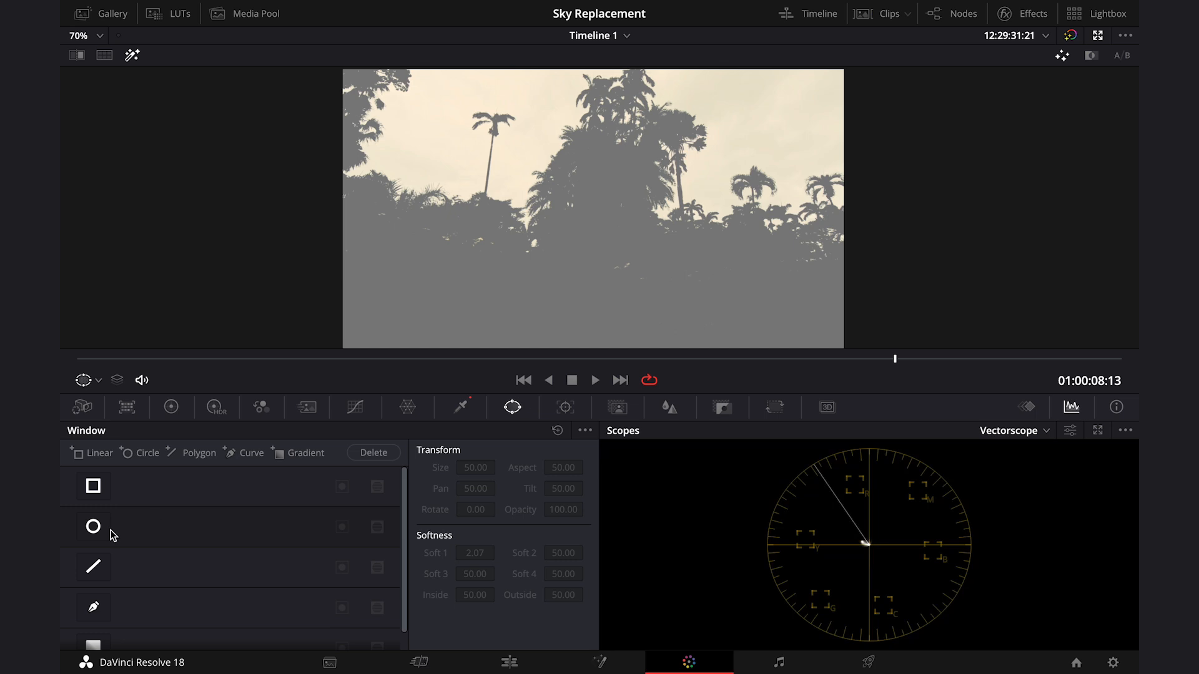
pyautogui.click(92, 607)
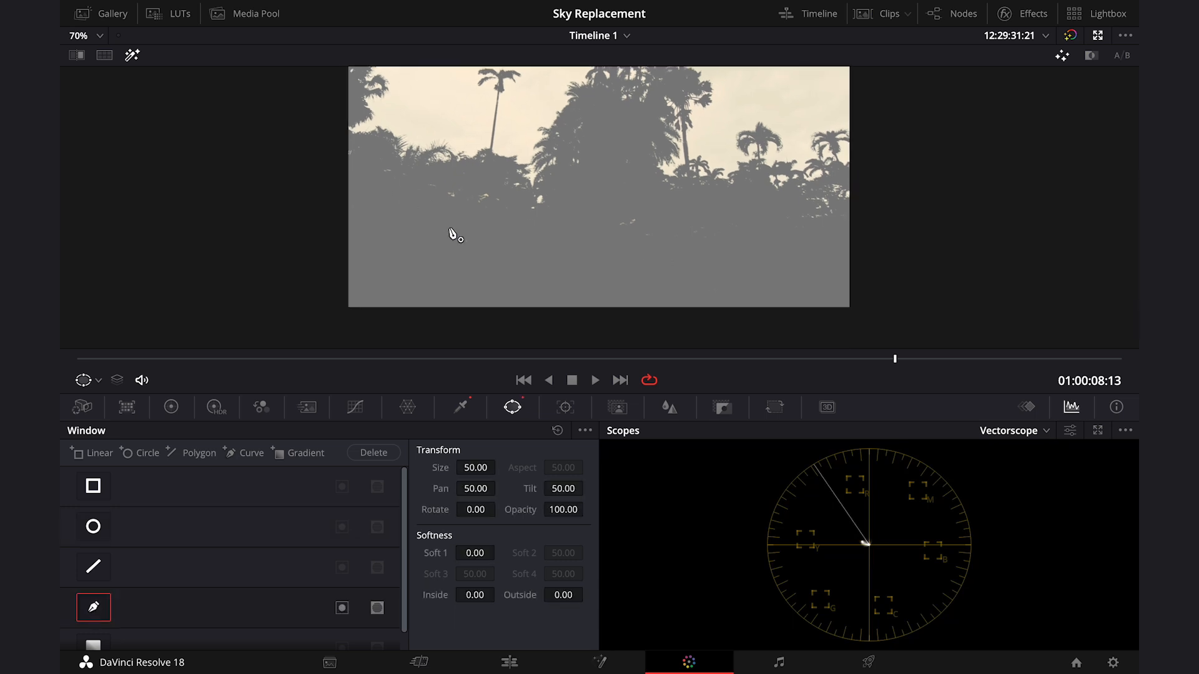
pyautogui.moveTo(307, 181); pyautogui.dragTo(310, 322)
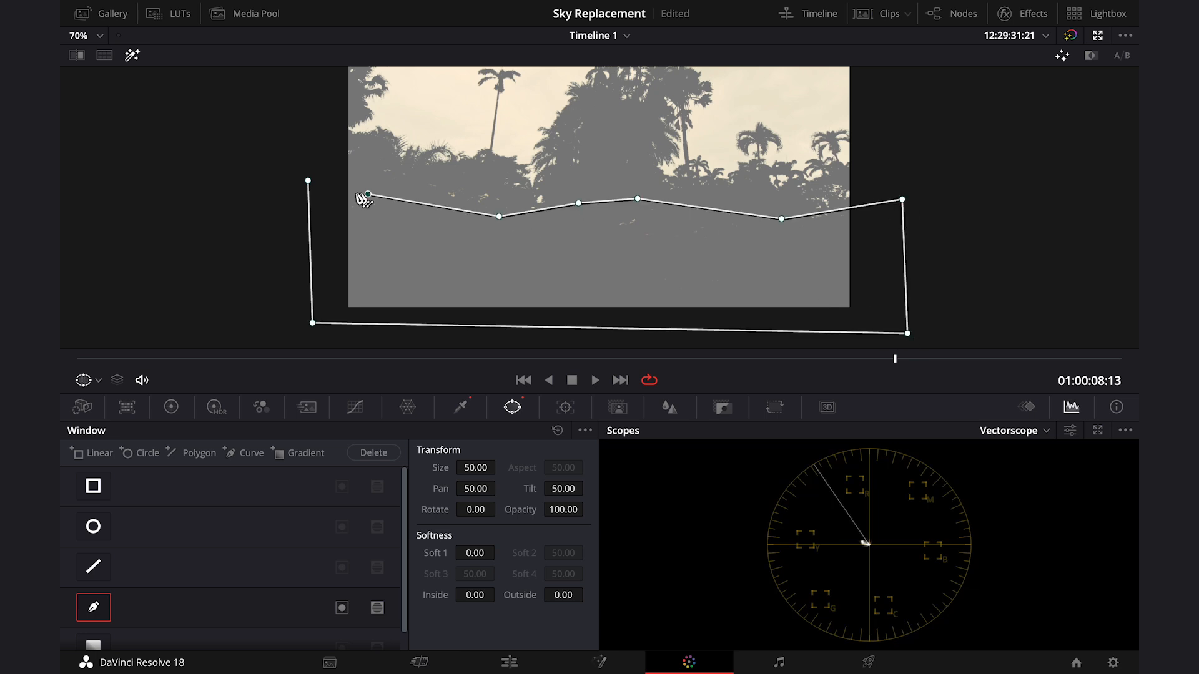
pyautogui.click(341, 609)
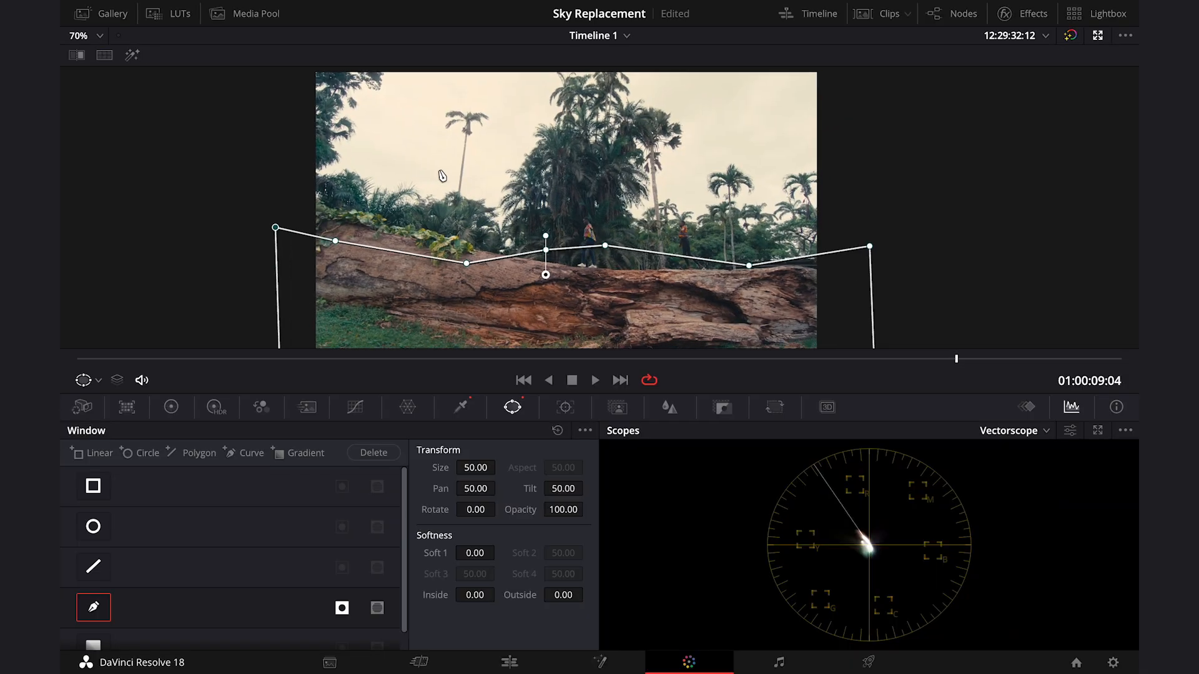
pyautogui.click(953, 13)
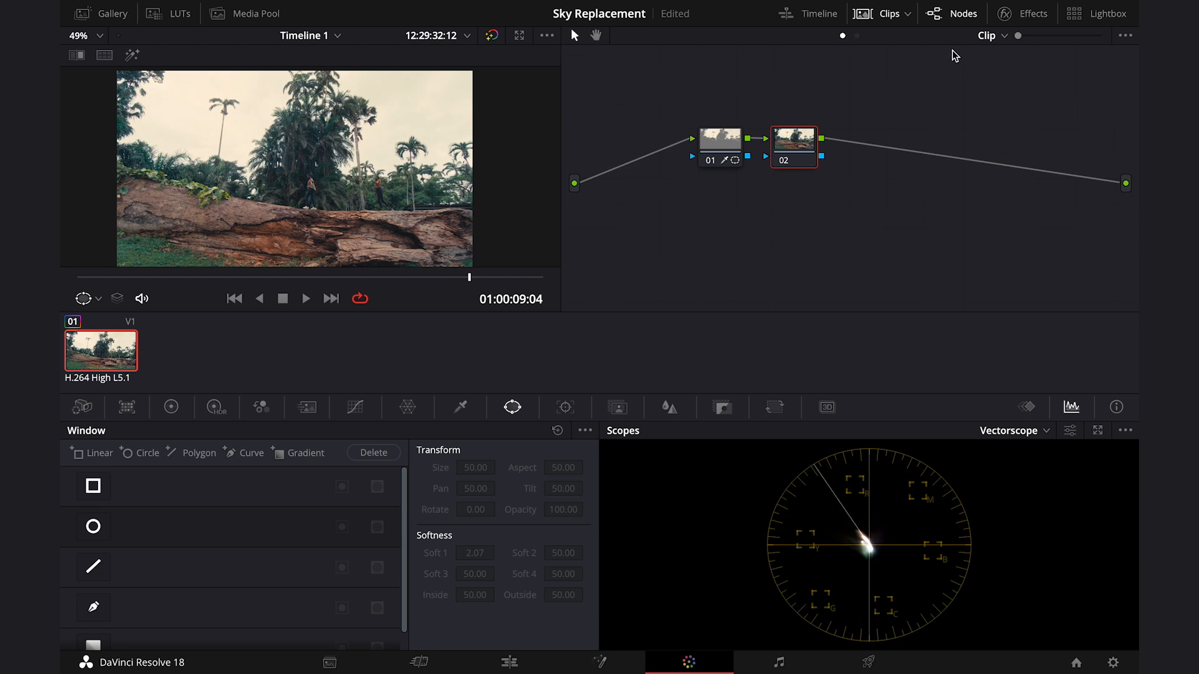
# Step: Search the effects library for 'sky' and apply Sky Replacement to node 02
pyautogui.click(1033, 13)
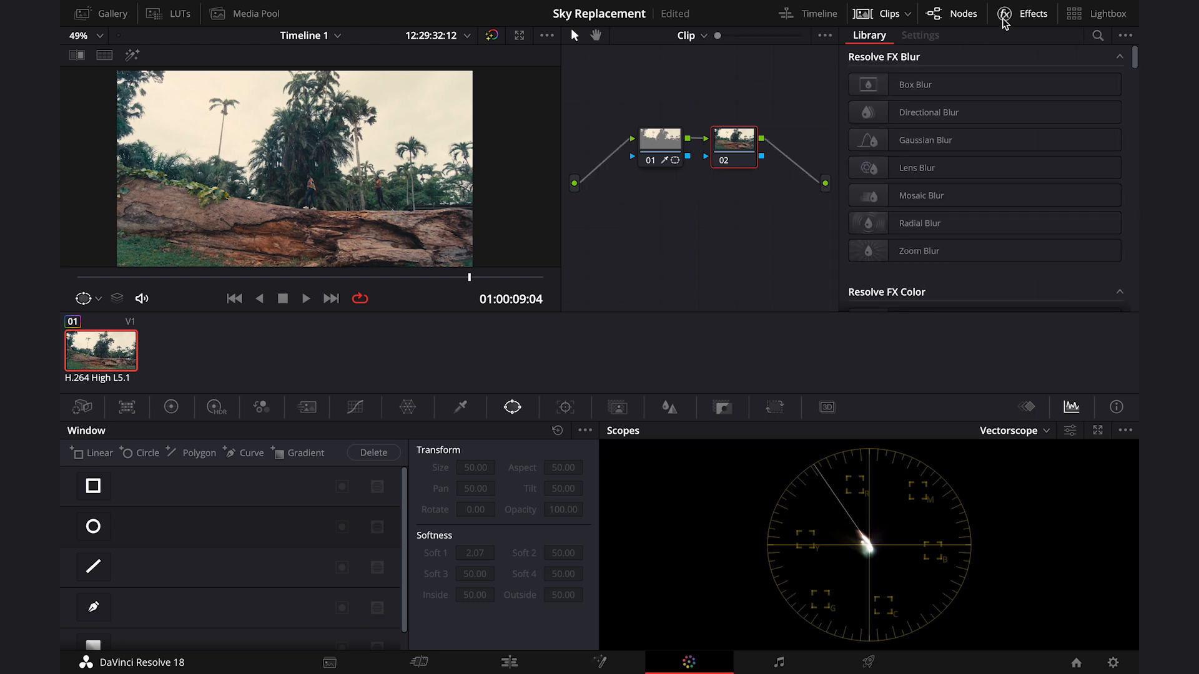
pyautogui.click(1096, 36)
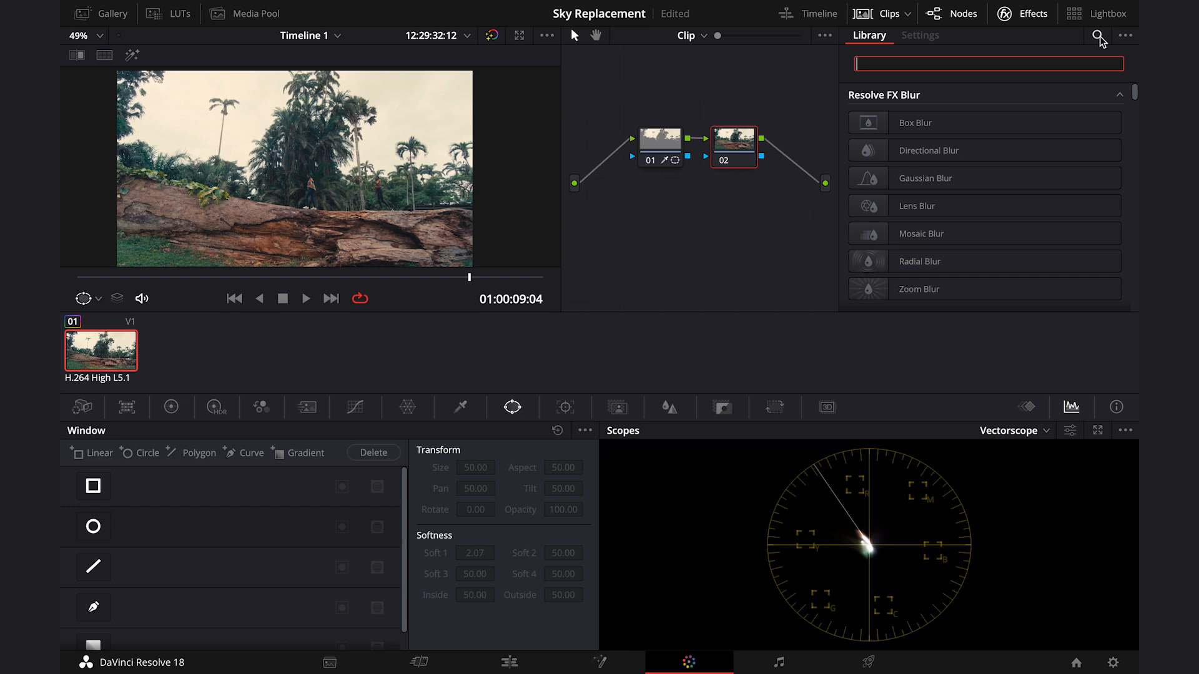
pyautogui.write('sky')
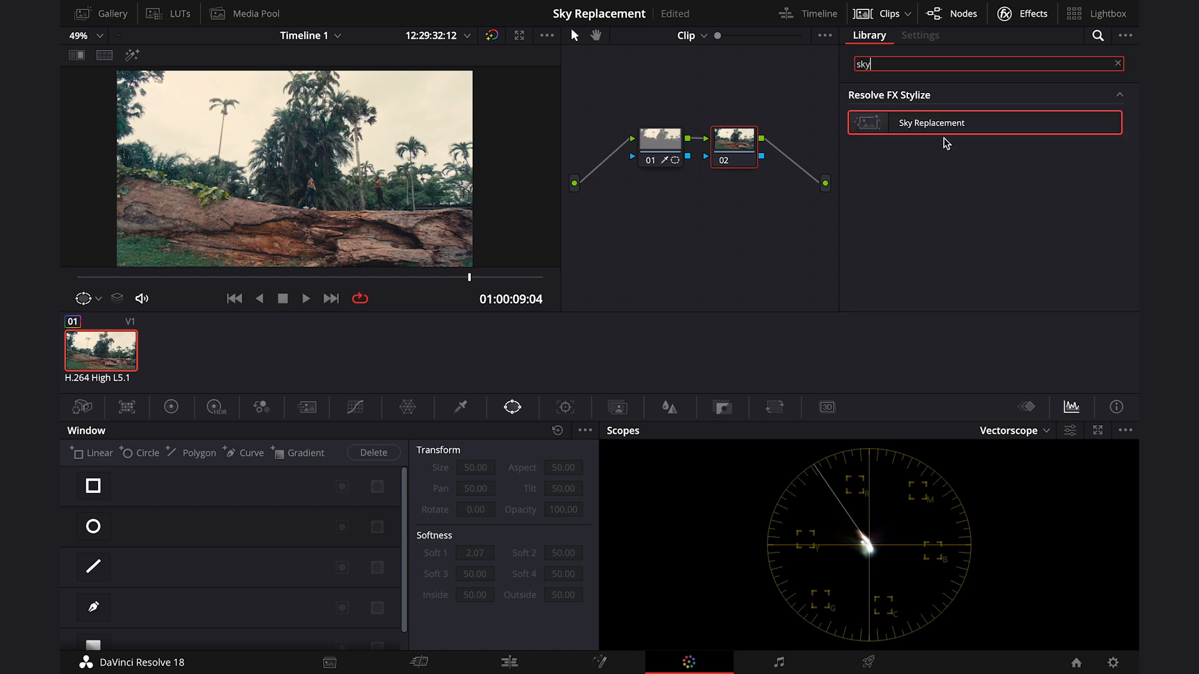
pyautogui.click(919, 35)
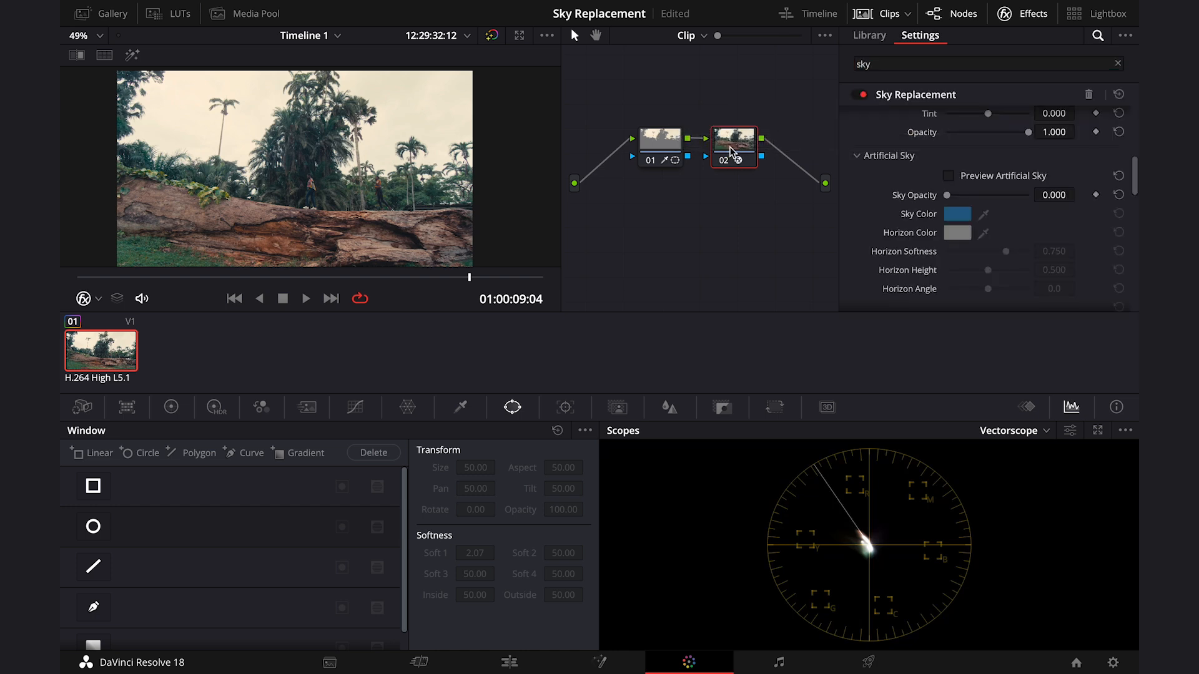
pyautogui.scroll(-3)
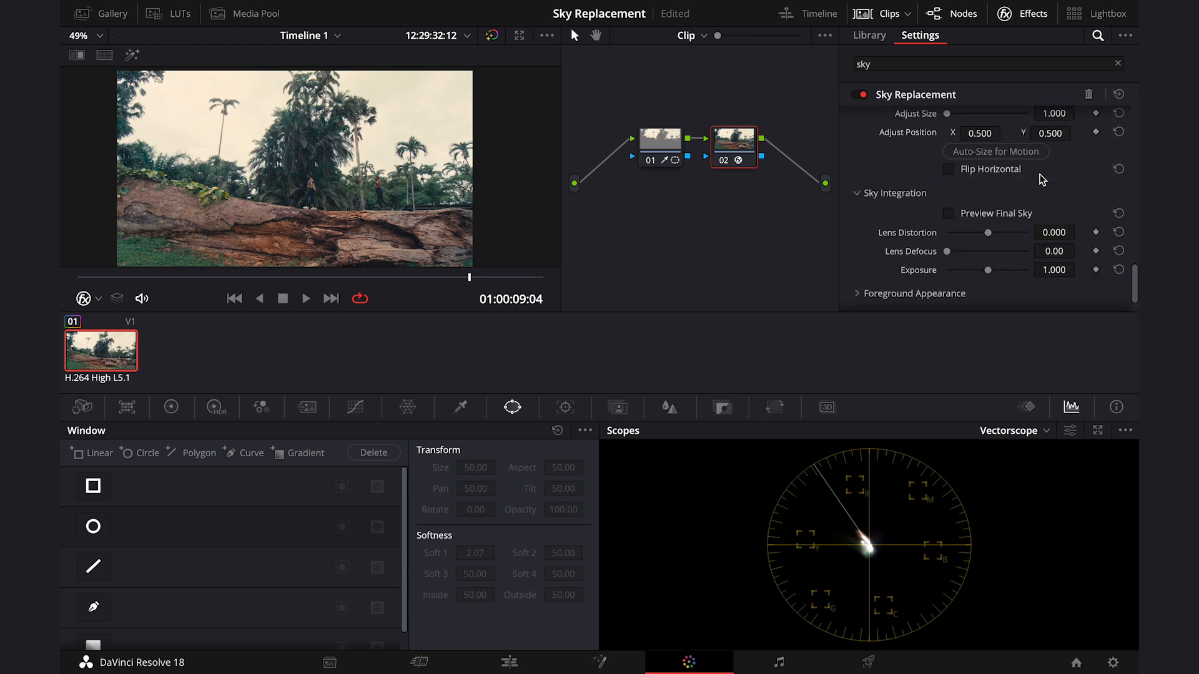
pyautogui.scroll(-3)
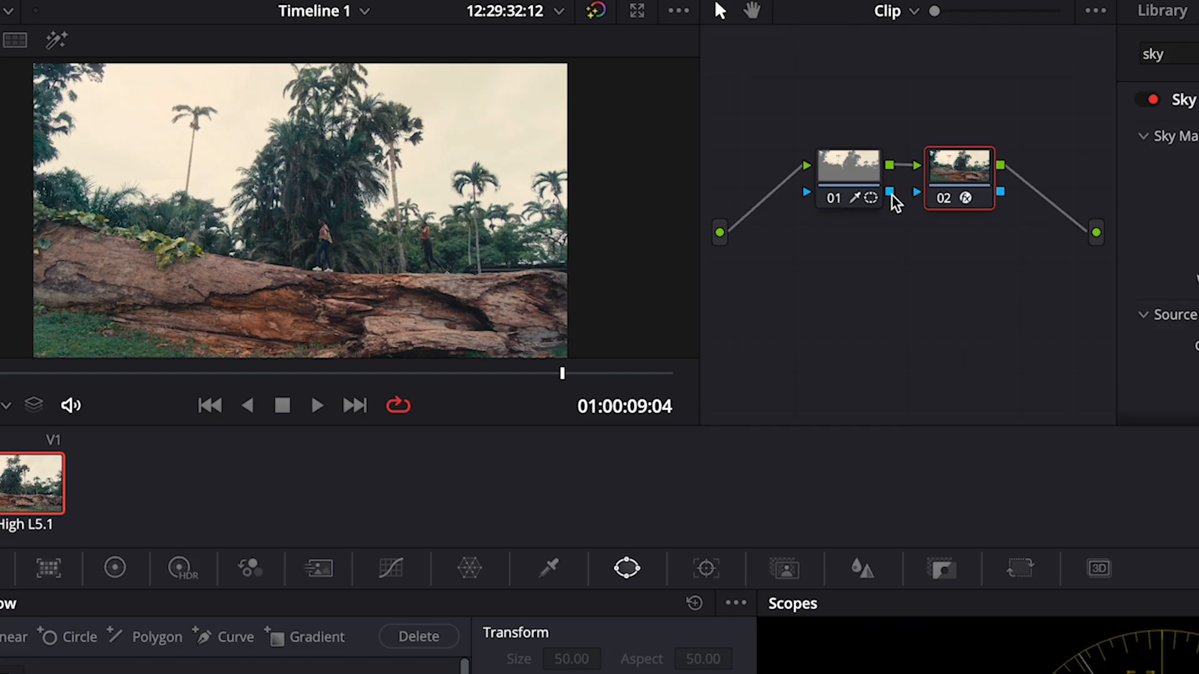
pyautogui.moveTo(902, 202)
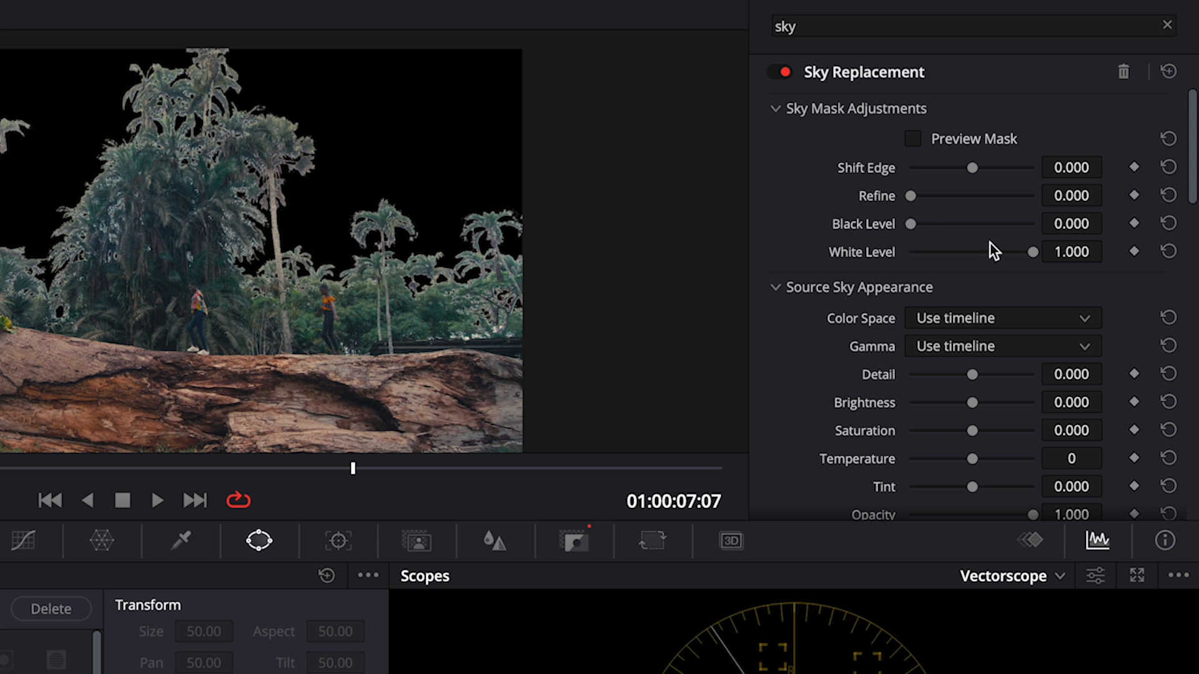
pyautogui.moveTo(825, 115)
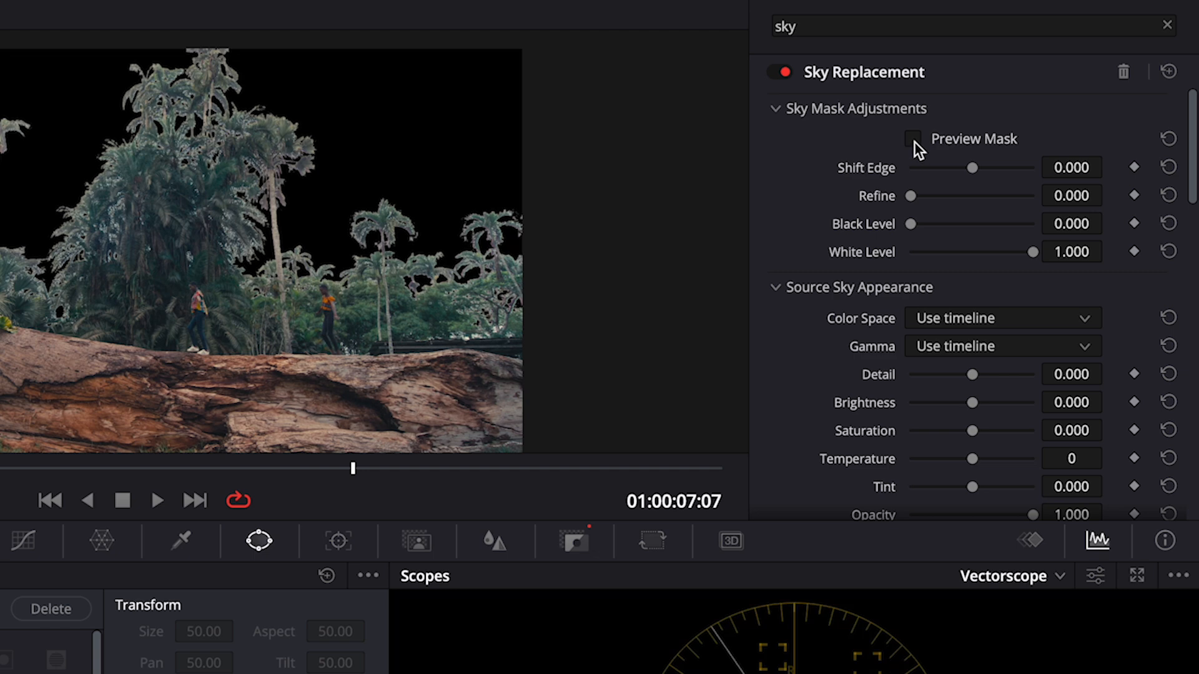
pyautogui.moveTo(256, 168)
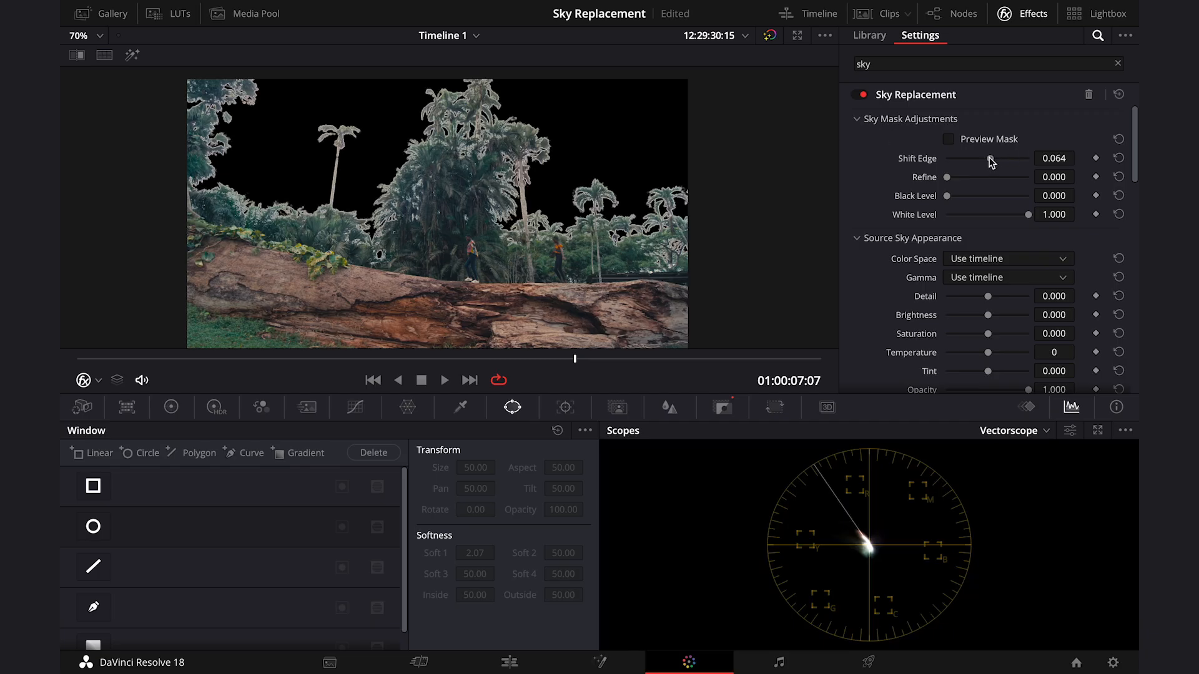
# Step: Set the sky mask's Shift Edge to -0.028, Refine to 0.229 and Black Level to 0.559
pyautogui.moveTo(998, 158); pyautogui.dragTo(984, 158)
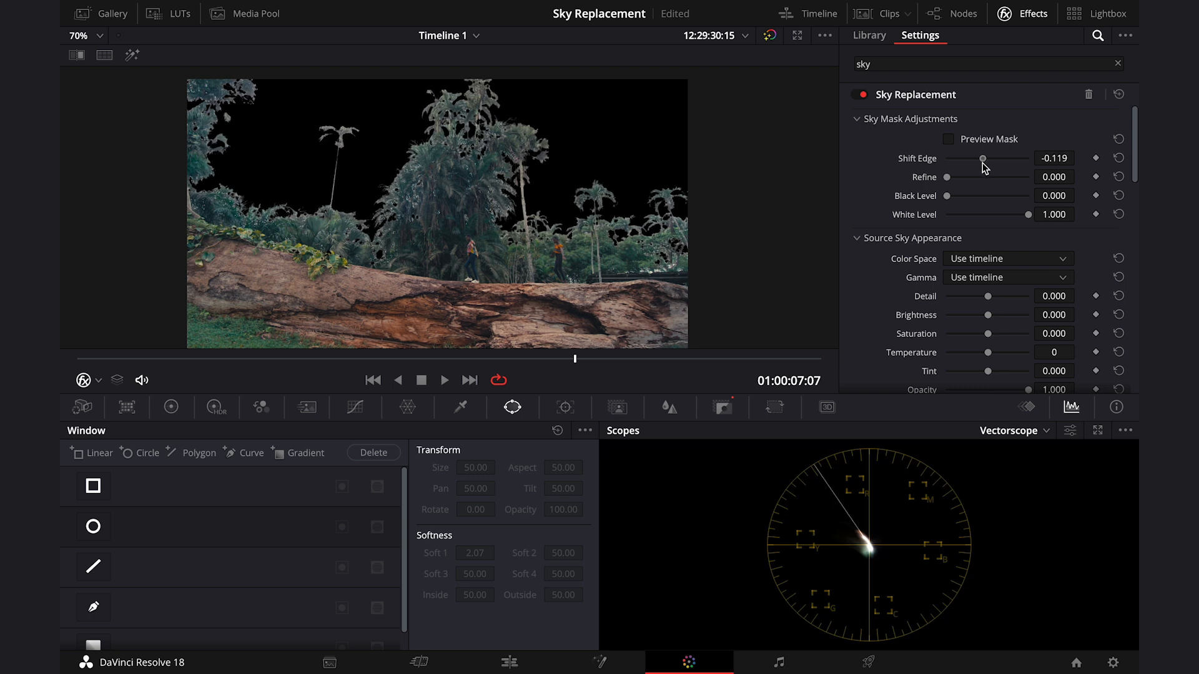
pyautogui.moveTo(947, 176); pyautogui.dragTo(1002, 177)
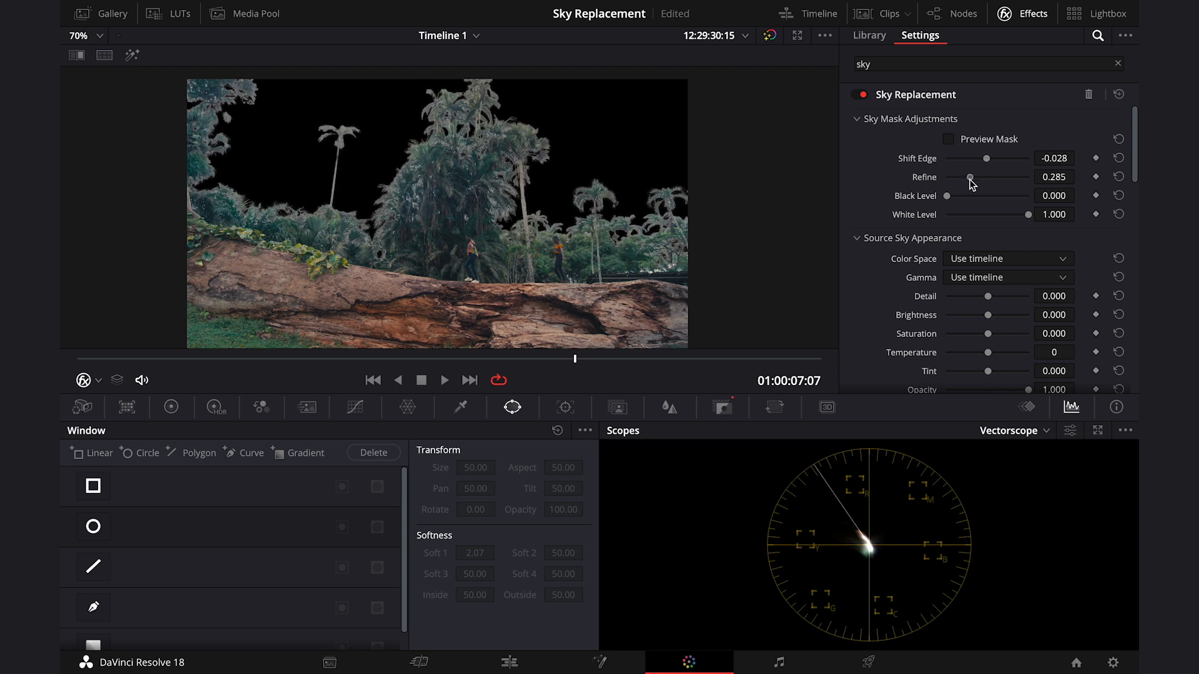
pyautogui.moveTo(948, 195); pyautogui.dragTo(992, 195)
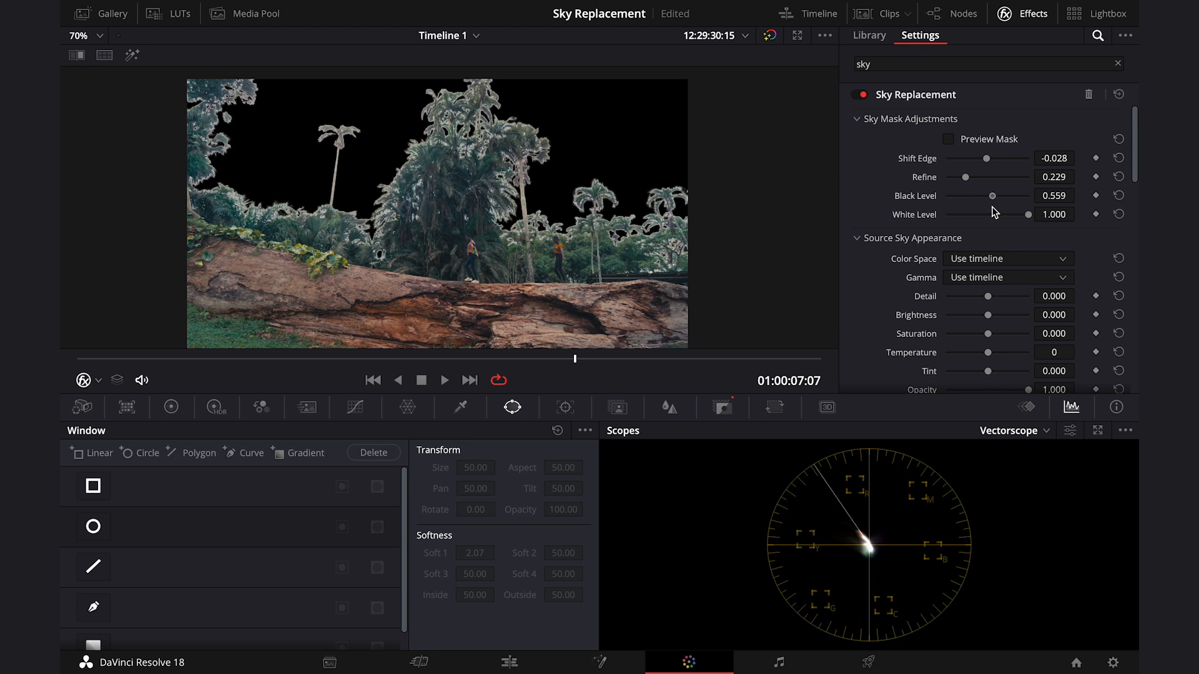
pyautogui.moveTo(1029, 215); pyautogui.dragTo(998, 214)
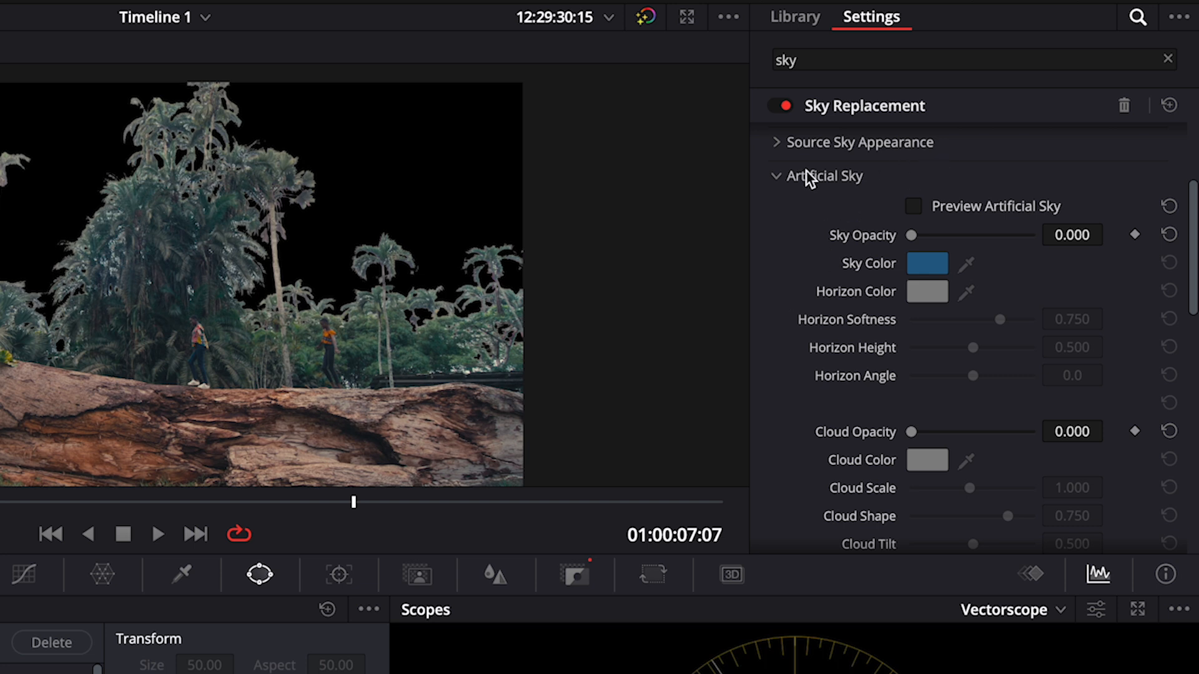
pyautogui.moveTo(844, 249)
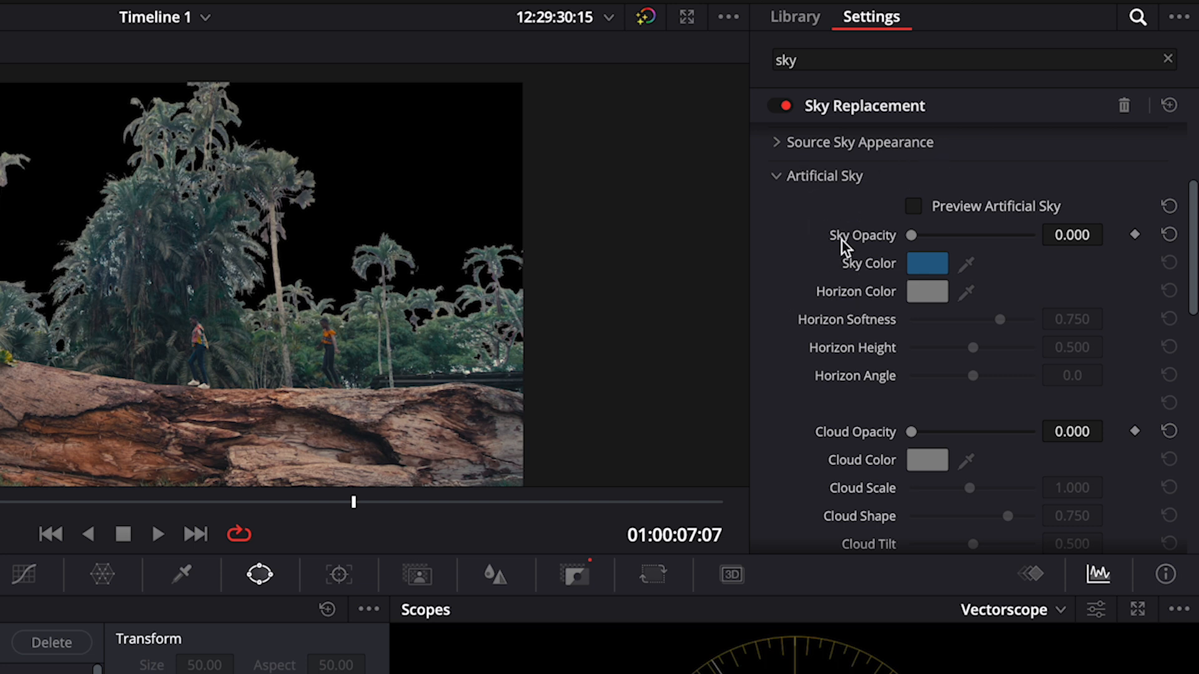
# Step: Raise Artificial Sky opacity from 0 to 1.000 to fill the black sky
pyautogui.moveTo(908, 234); pyautogui.dragTo(980, 234)
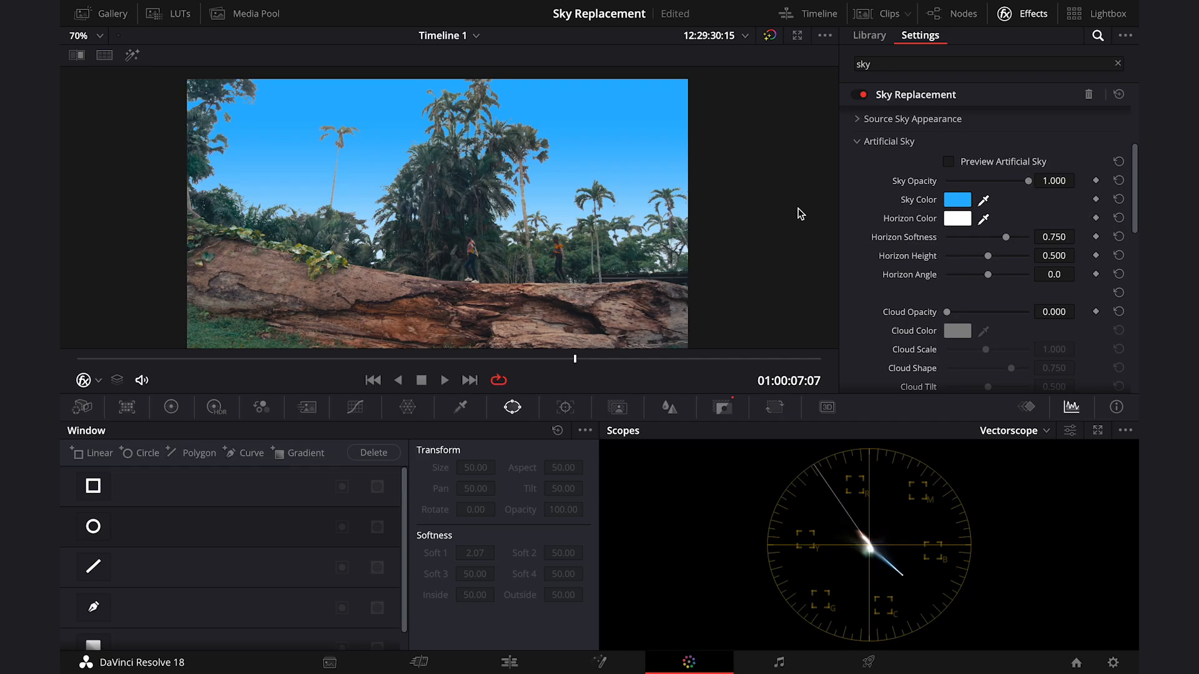
pyautogui.moveTo(604, 170)
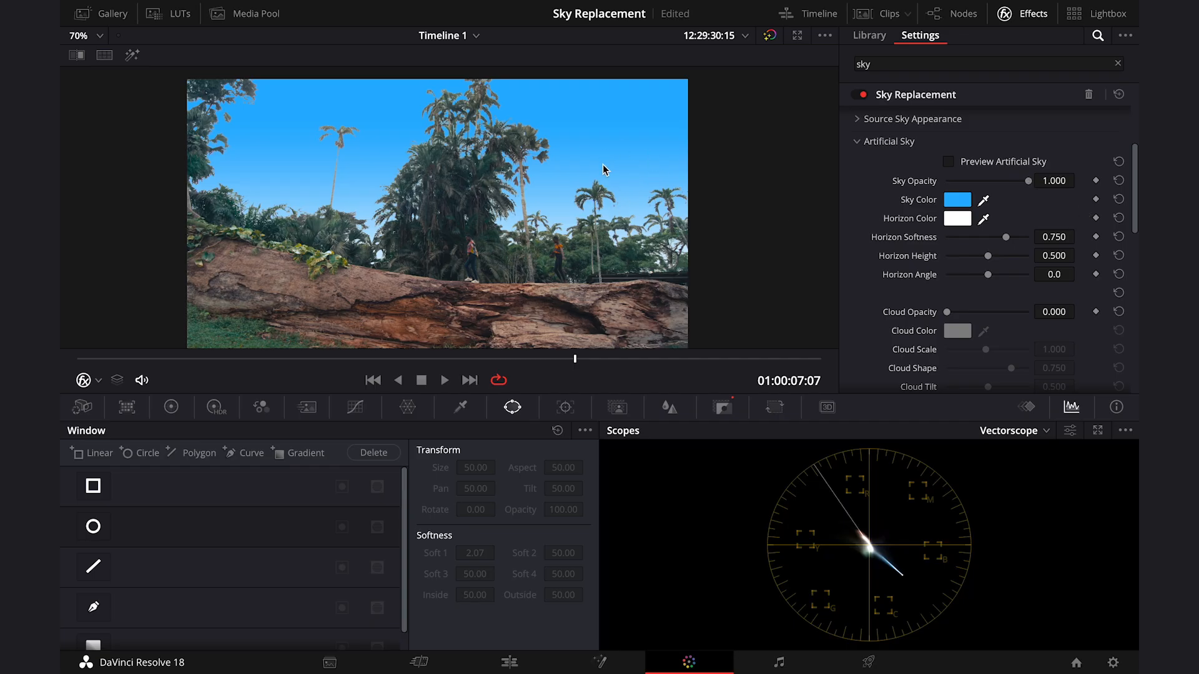
pyautogui.moveTo(616, 167)
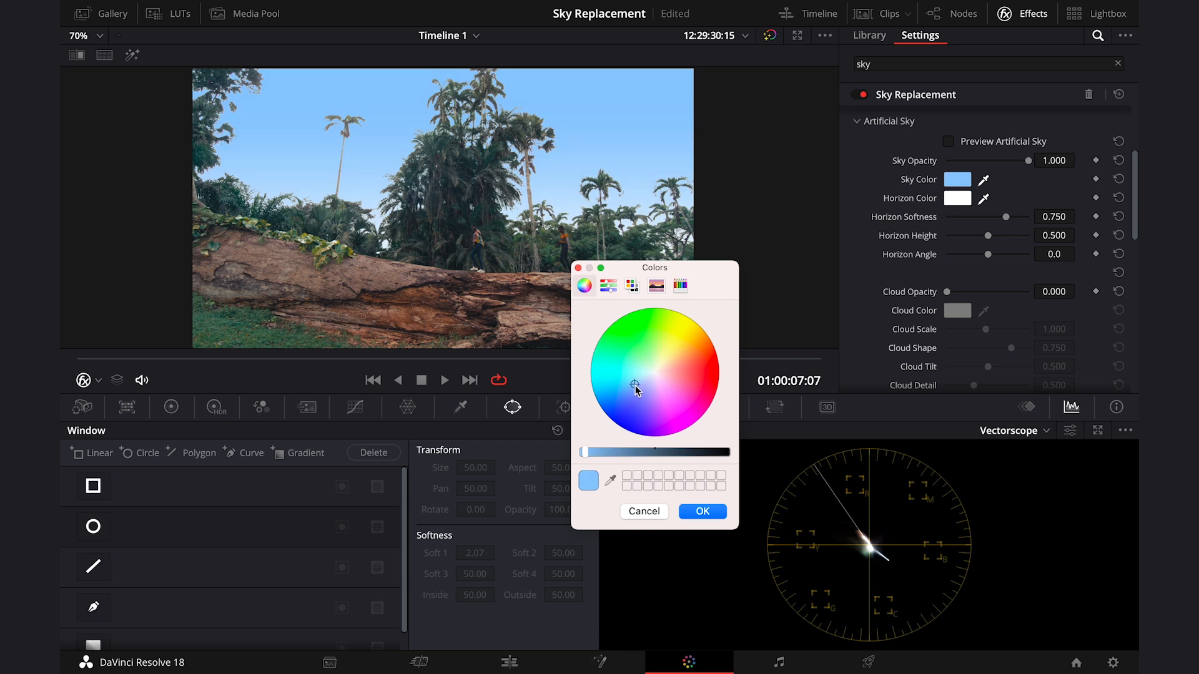
# Step: Make the sky colour a lighter blue and the horizon colour pale pink
pyautogui.click(702, 511)
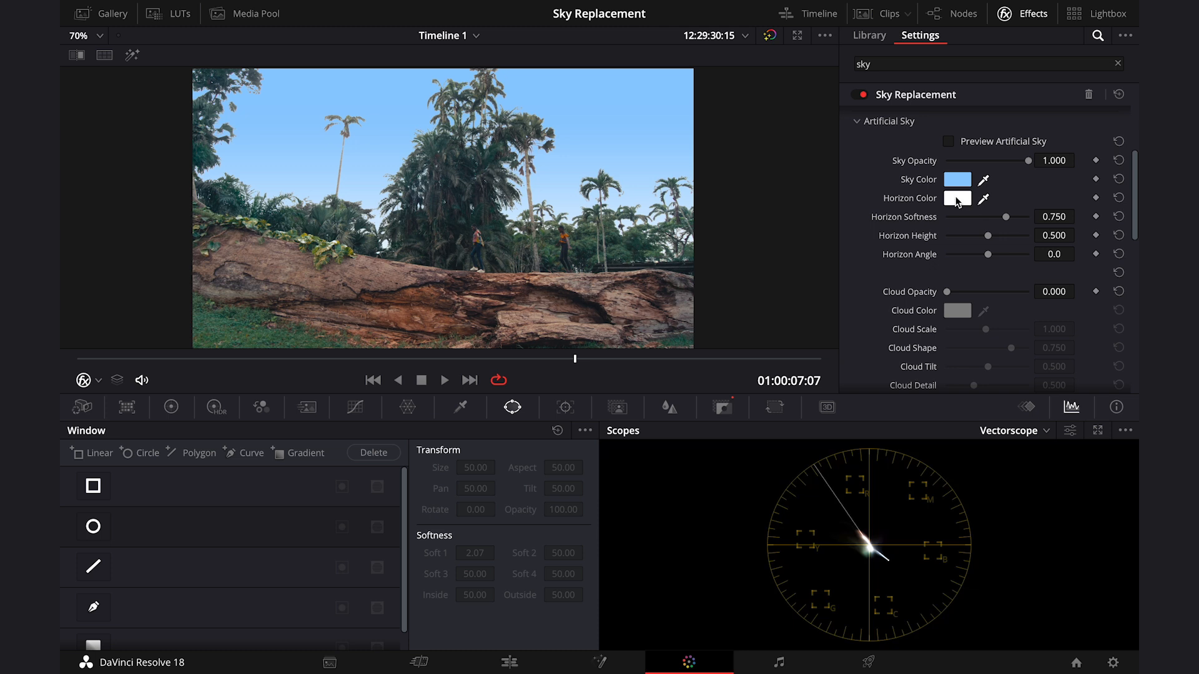
pyautogui.click(957, 198)
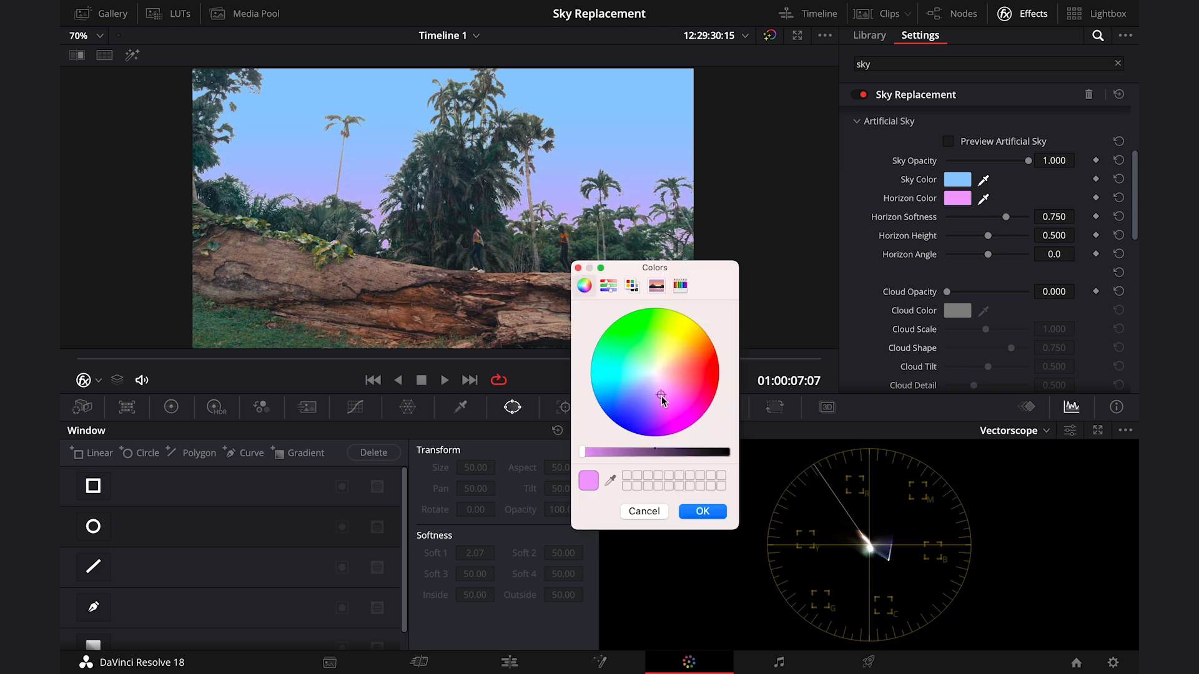
pyautogui.click(652, 383)
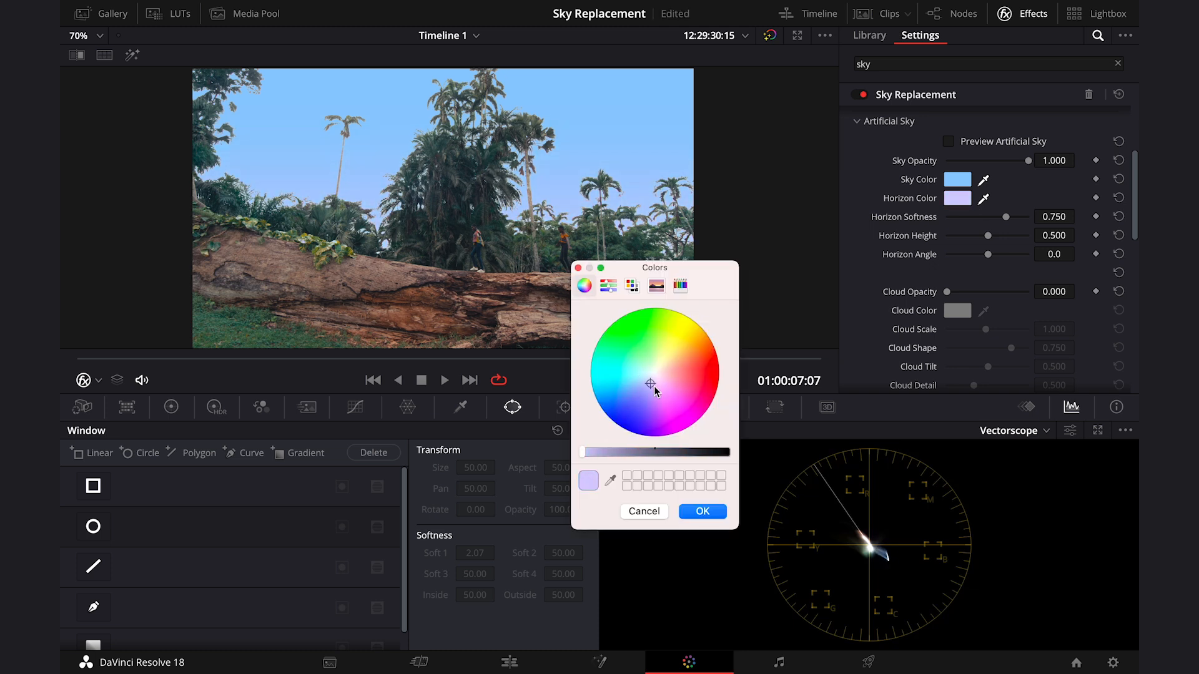
pyautogui.click(659, 382)
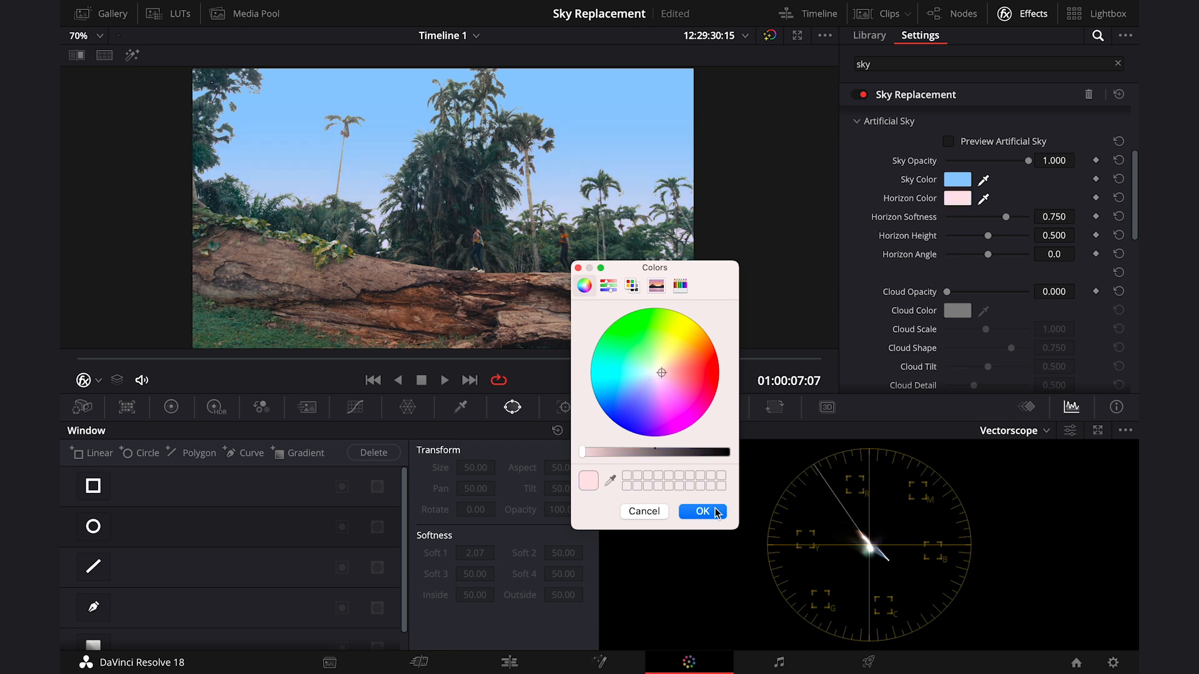
pyautogui.click(701, 511)
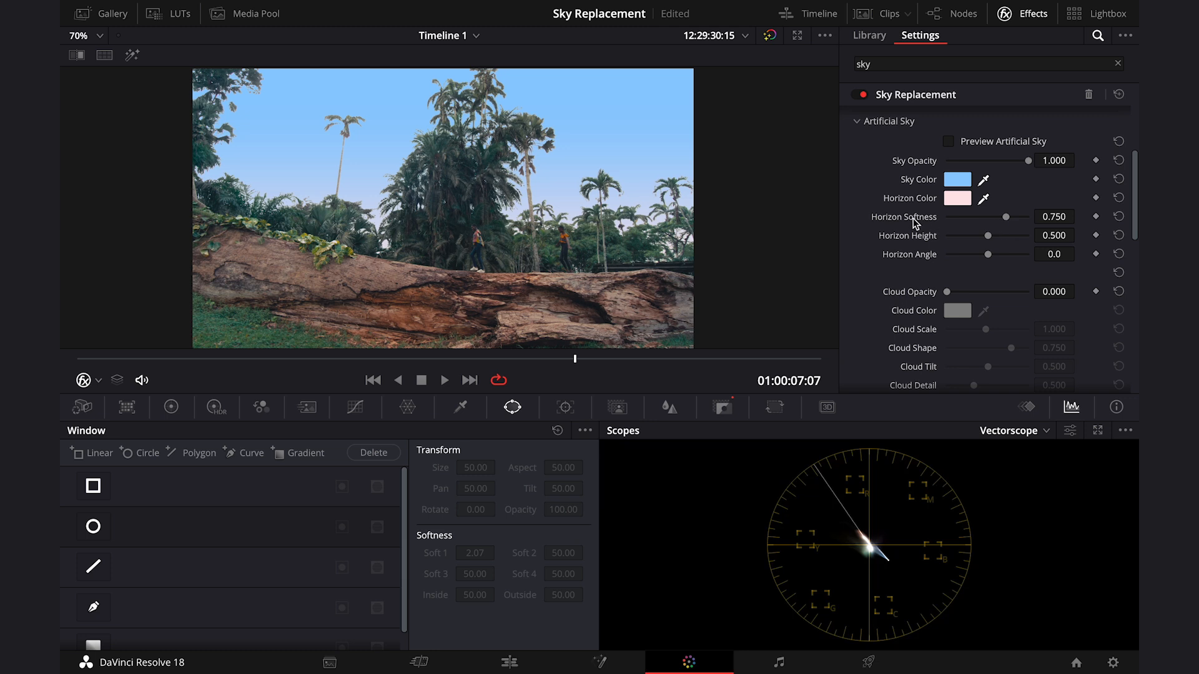
# Step: Set Horizon Softness to 0.595, Height to 0.578 and Angle to 0.8
pyautogui.moveTo(1007, 217); pyautogui.dragTo(1013, 216)
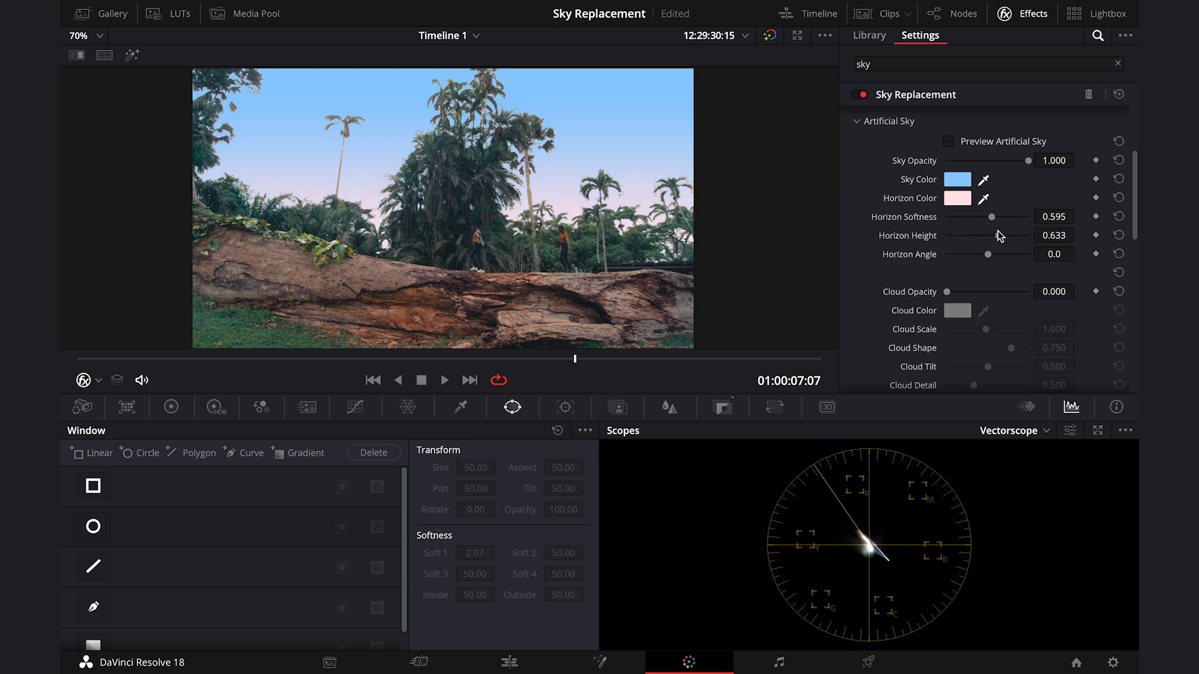
pyautogui.moveTo(994, 235); pyautogui.dragTo(987, 234)
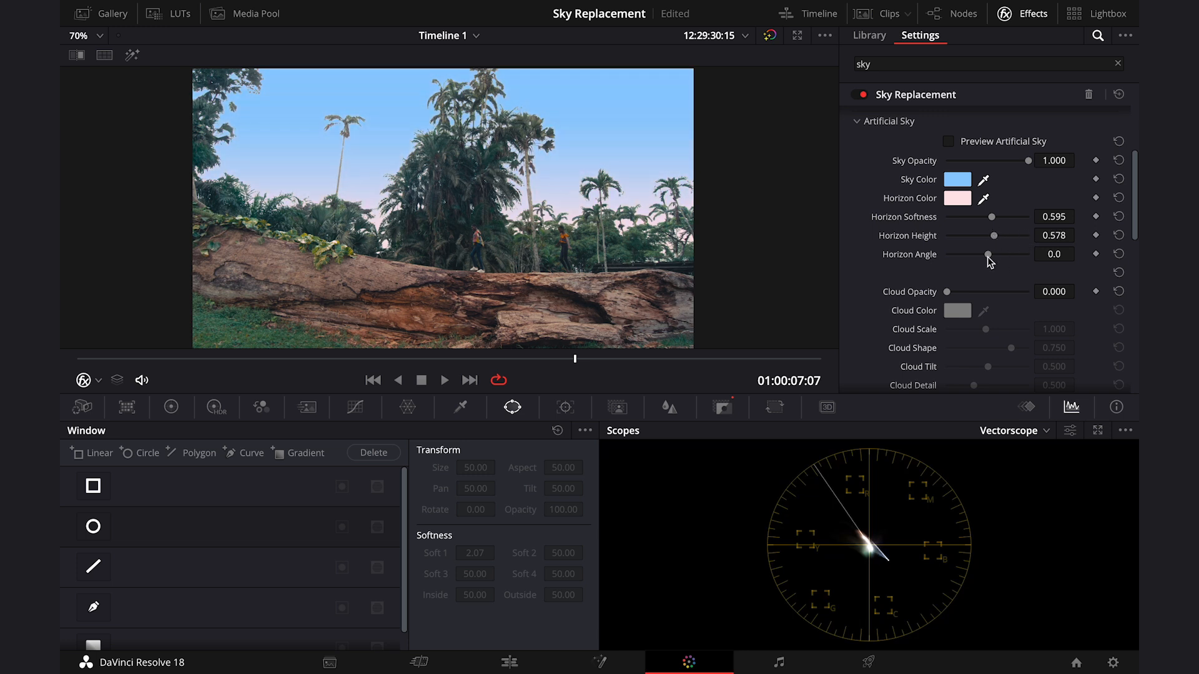
pyautogui.moveTo(986, 254); pyautogui.dragTo(991, 254)
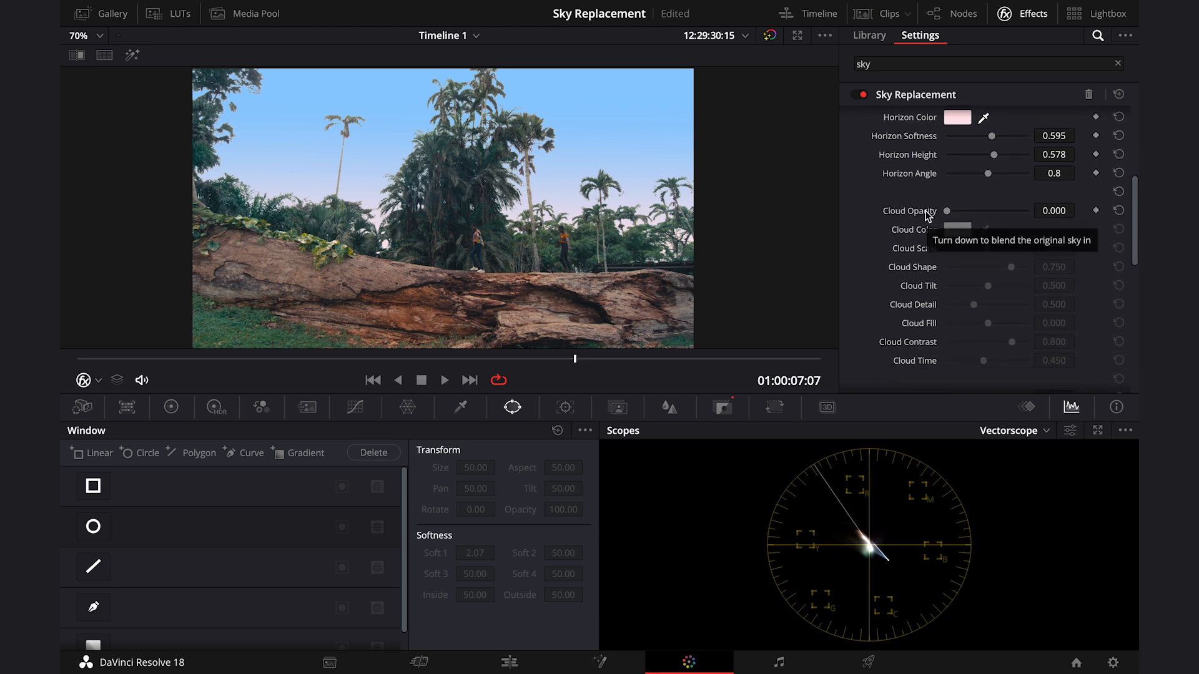
# Step: Bring the clouds to full opacity and set cloud scale 0.658 and shape 0.418
pyautogui.moveTo(944, 210); pyautogui.dragTo(946, 210)
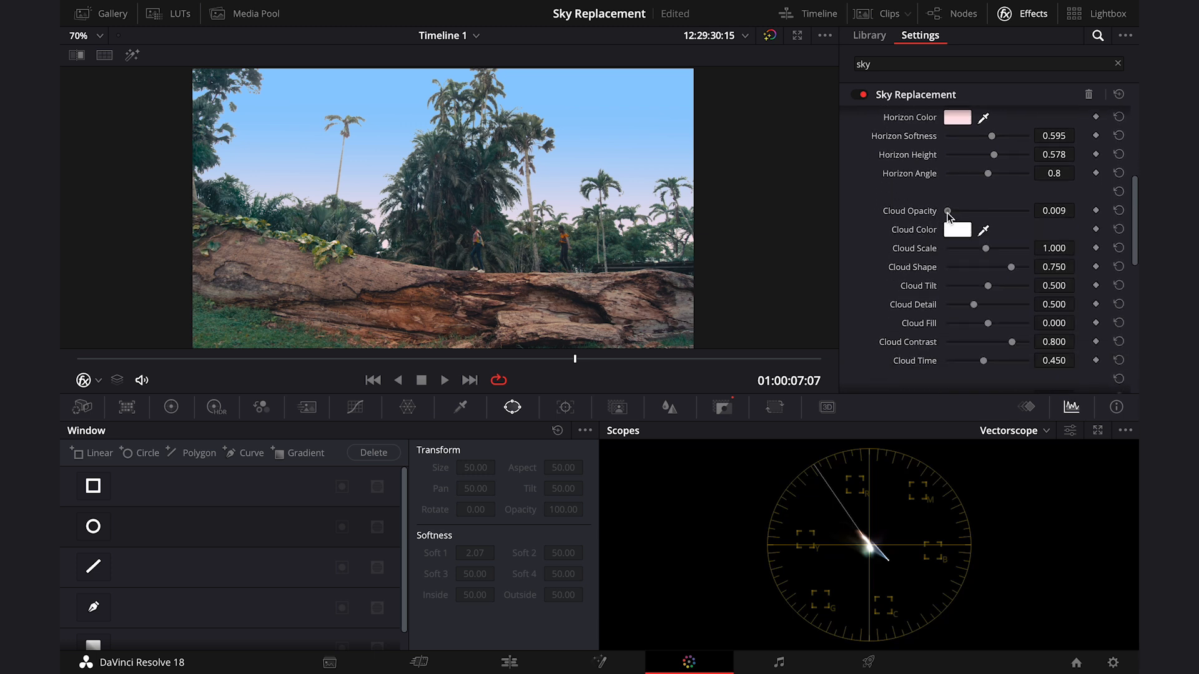
pyautogui.moveTo(946, 210); pyautogui.dragTo(1014, 210)
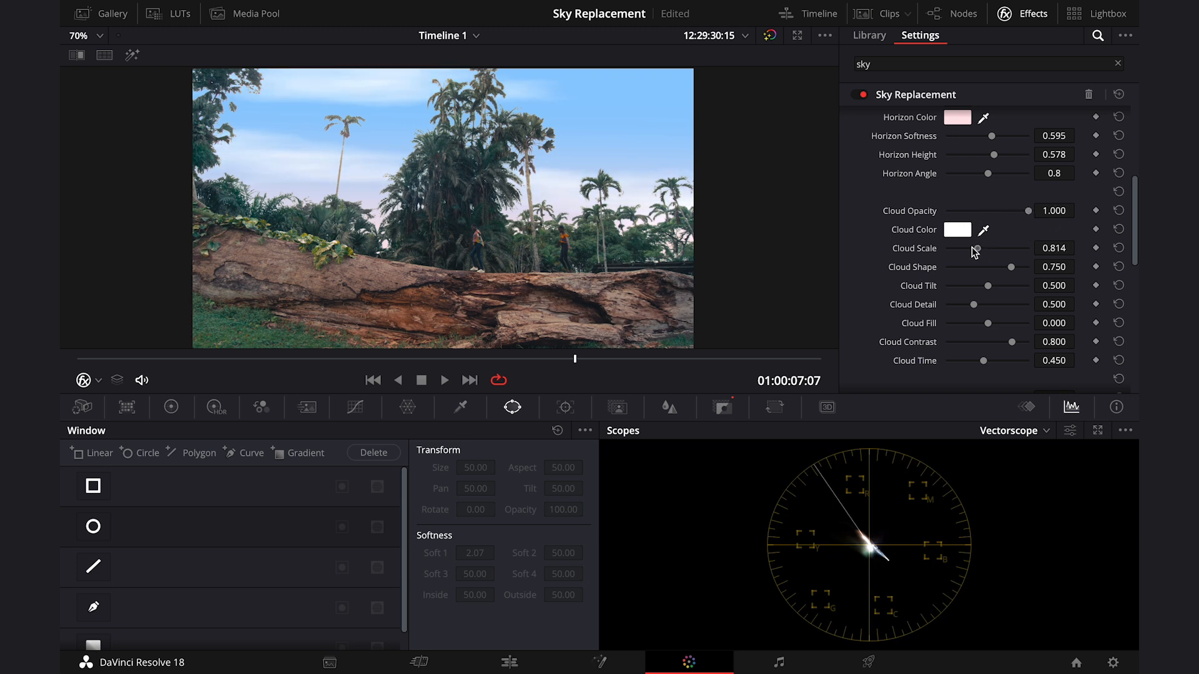
pyautogui.moveTo(975, 248); pyautogui.dragTo(971, 248)
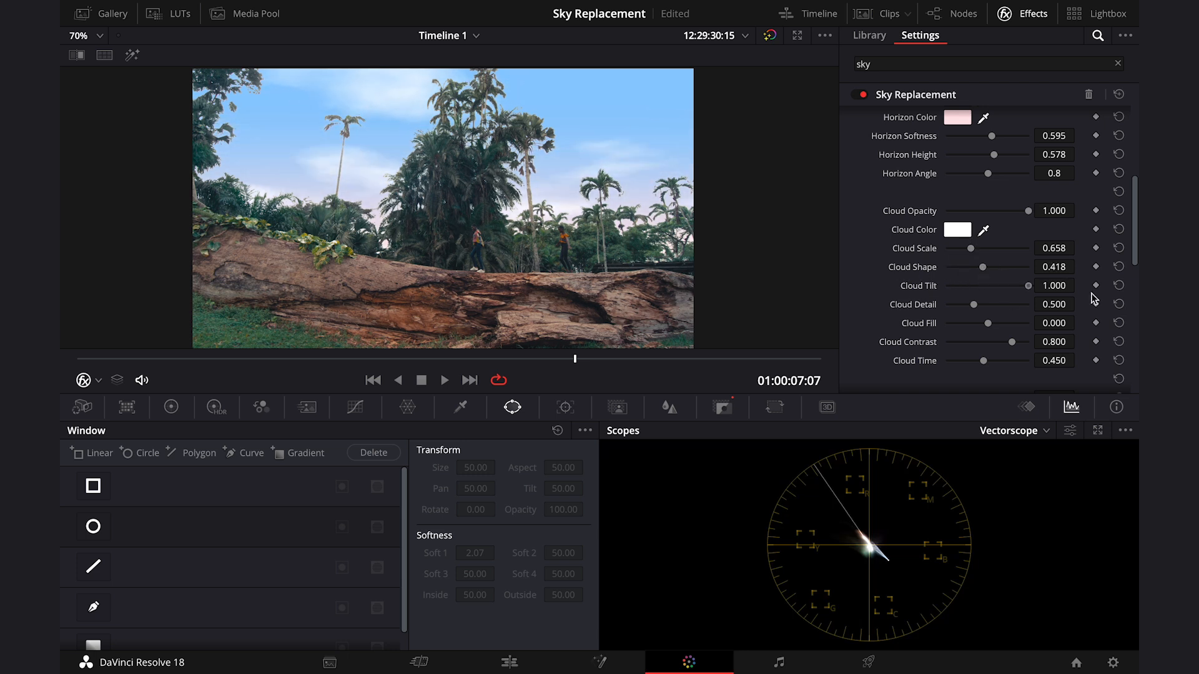
# Step: Set cloud detail 0.649, fill 0.358, contrast 0.486 and time 0.973
pyautogui.moveTo(1001, 303); pyautogui.dragTo(1032, 304)
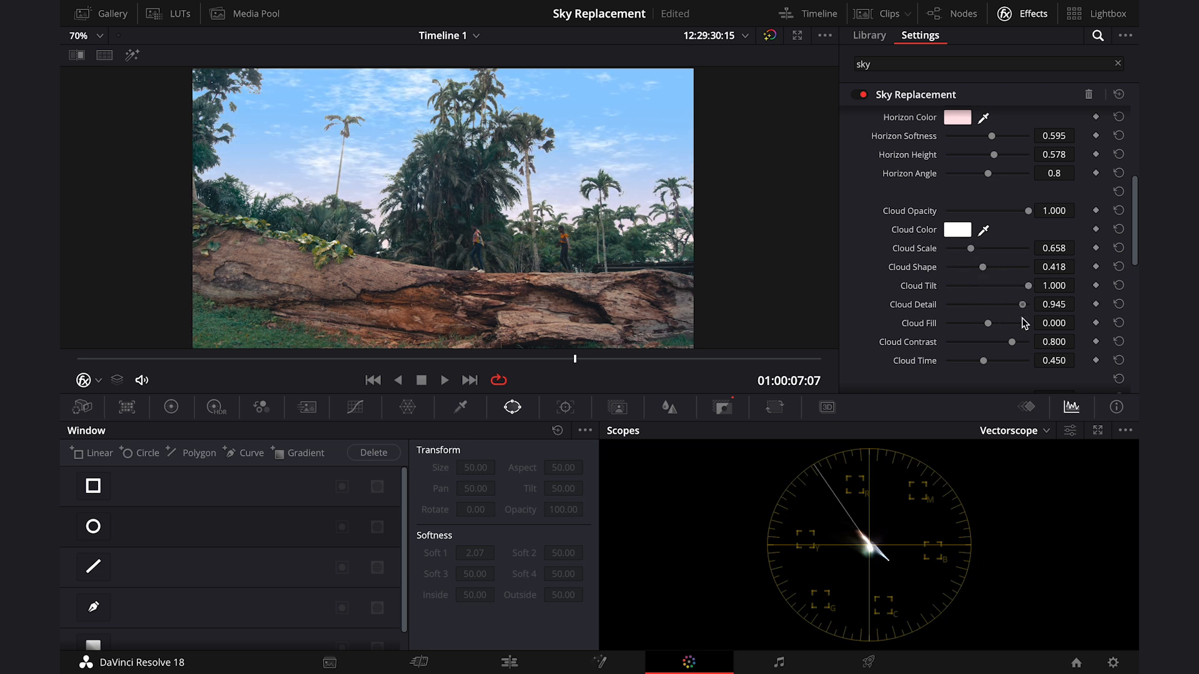
pyautogui.moveTo(1009, 303); pyautogui.dragTo(1036, 304)
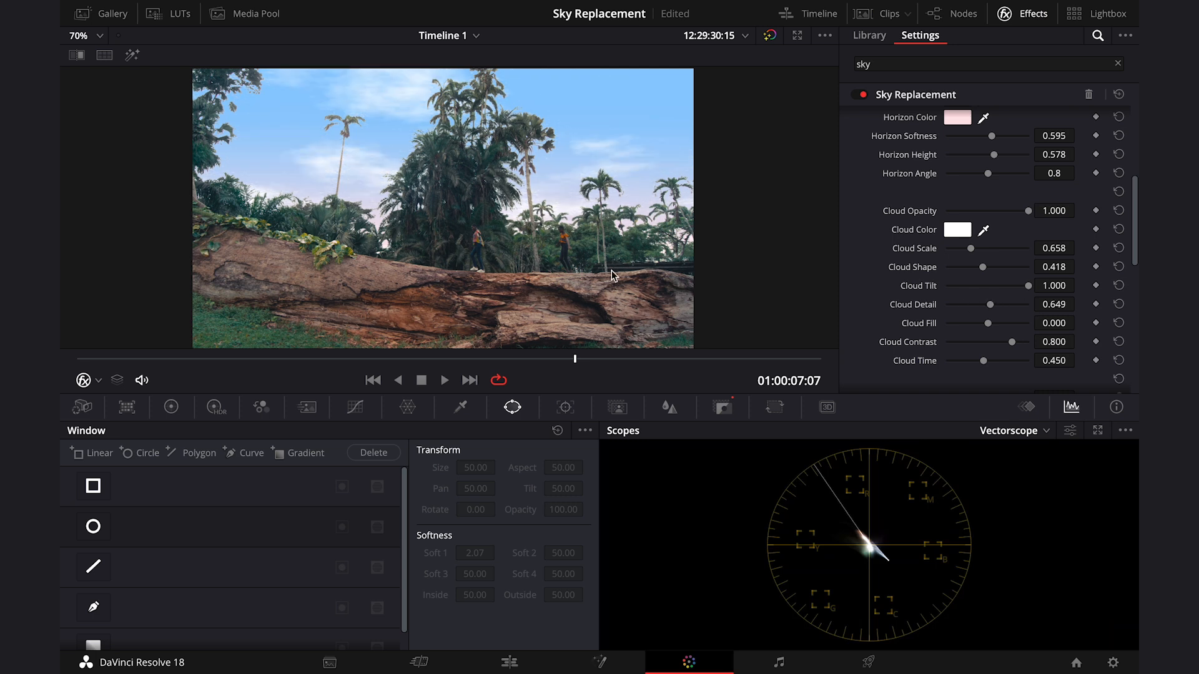
pyautogui.moveTo(970, 323); pyautogui.dragTo(1003, 323)
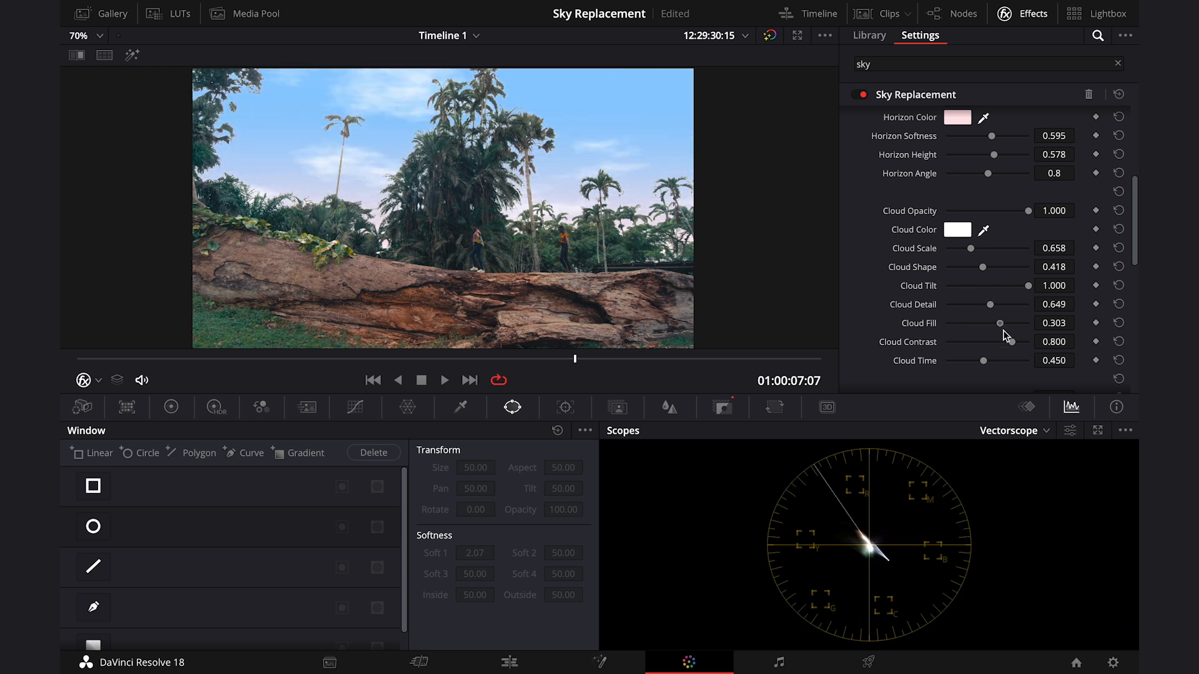
pyautogui.moveTo(977, 323); pyautogui.dragTo(984, 322)
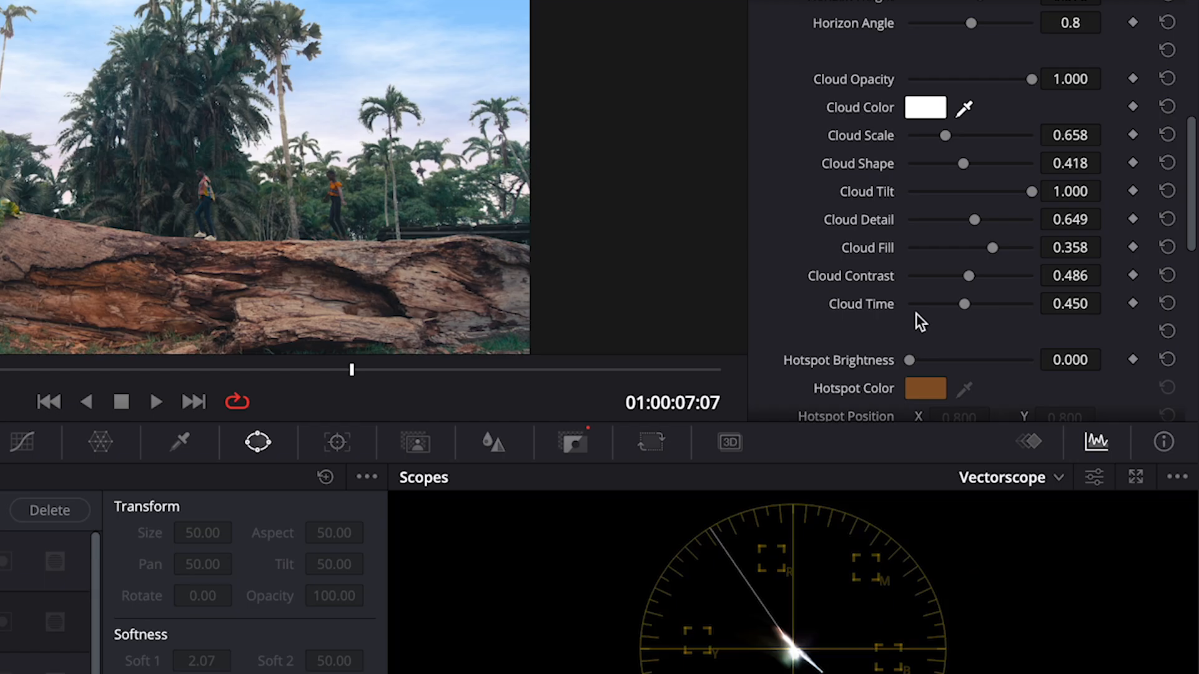
pyautogui.moveTo(969, 309)
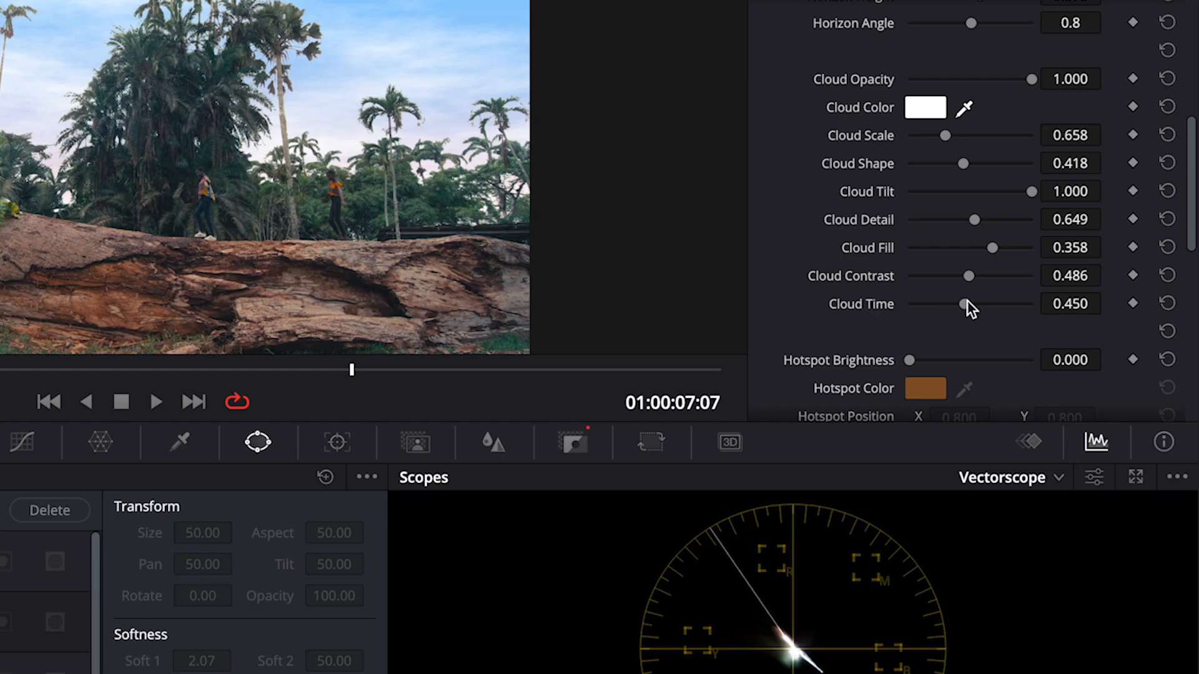
pyautogui.moveTo(962, 303); pyautogui.dragTo(915, 304)
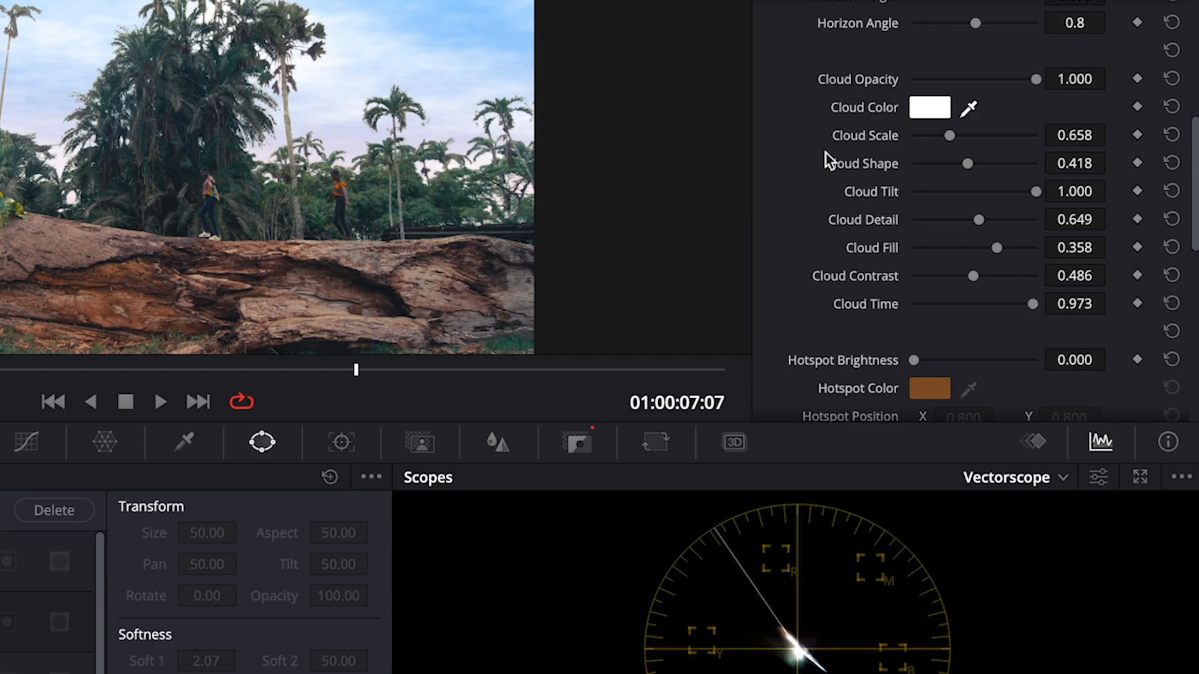
pyautogui.scroll(-3)
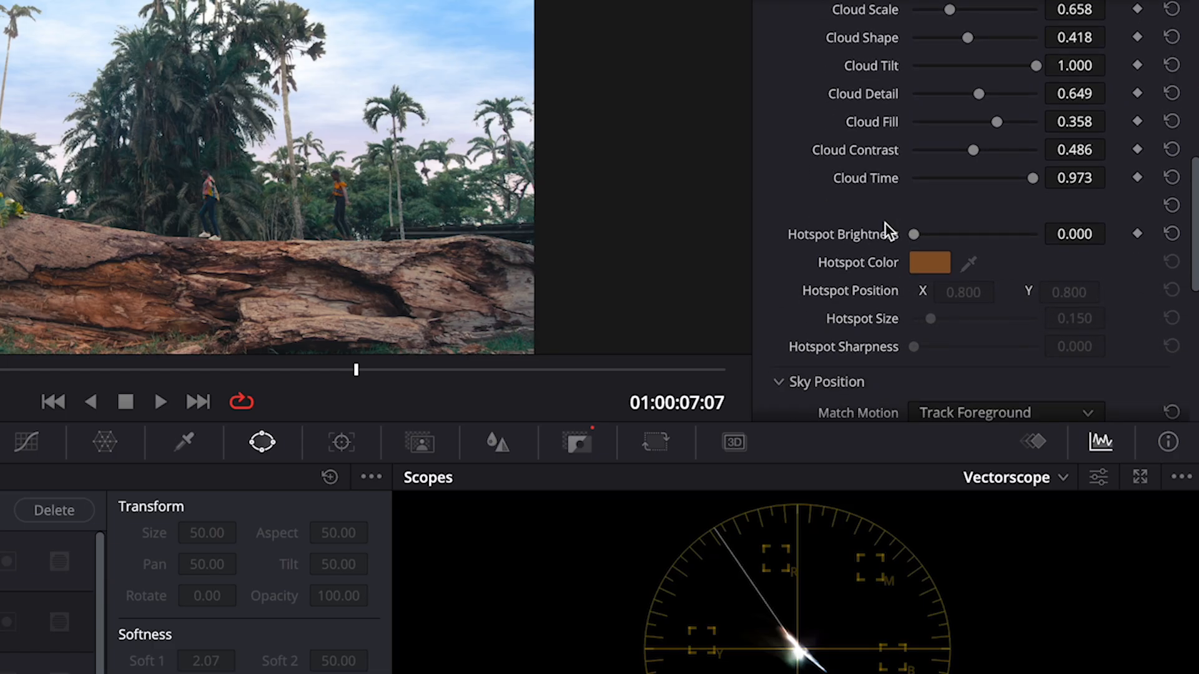
pyautogui.scroll(-3)
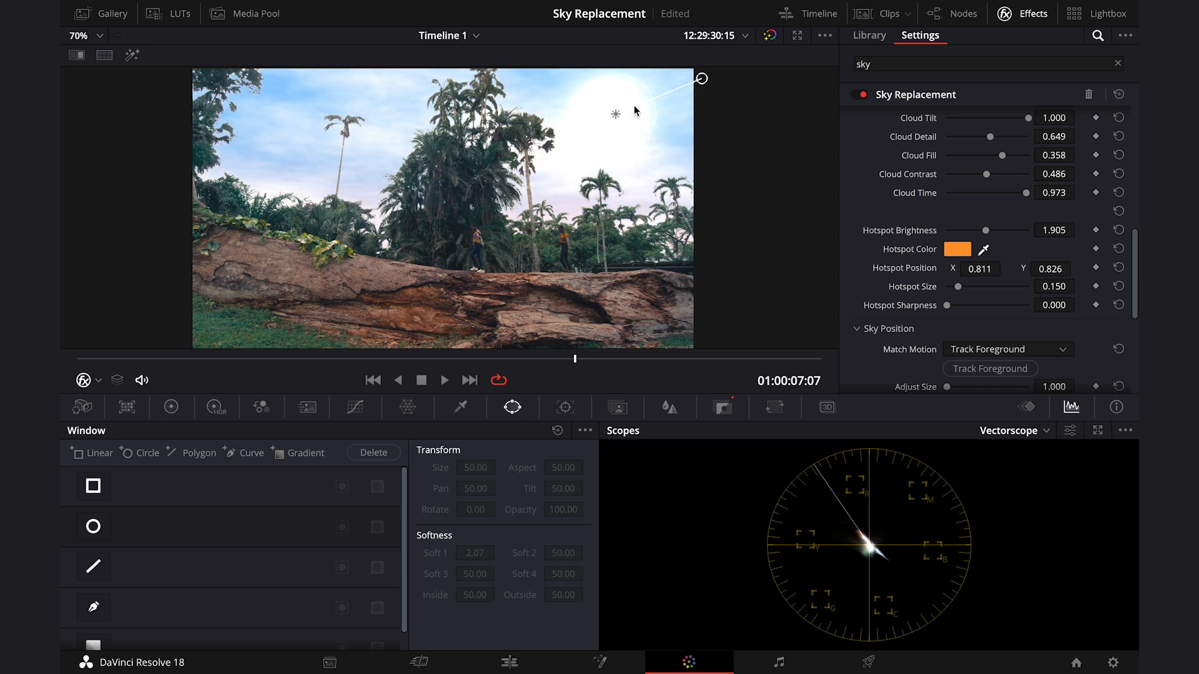
pyautogui.moveTo(612, 113); pyautogui.dragTo(638, 107)
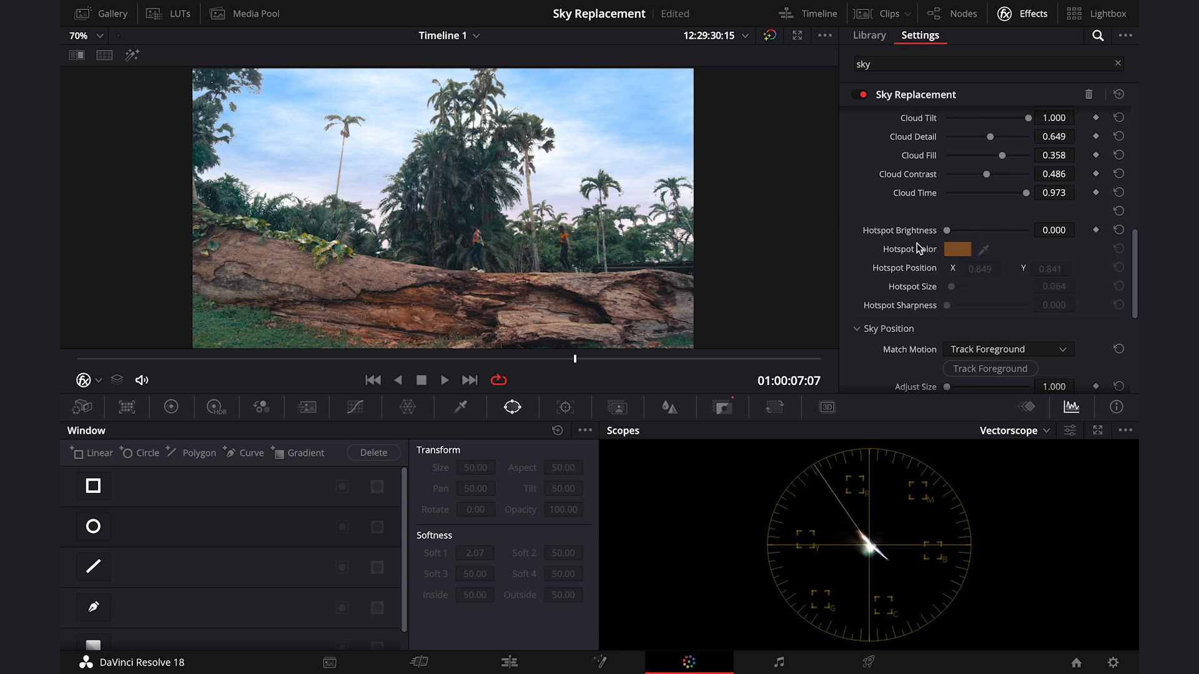
# Step: Give the new sky Lens Distortion -0.248, Lens Defocus 1.20 and Exposure 0.972
pyautogui.scroll(-3)
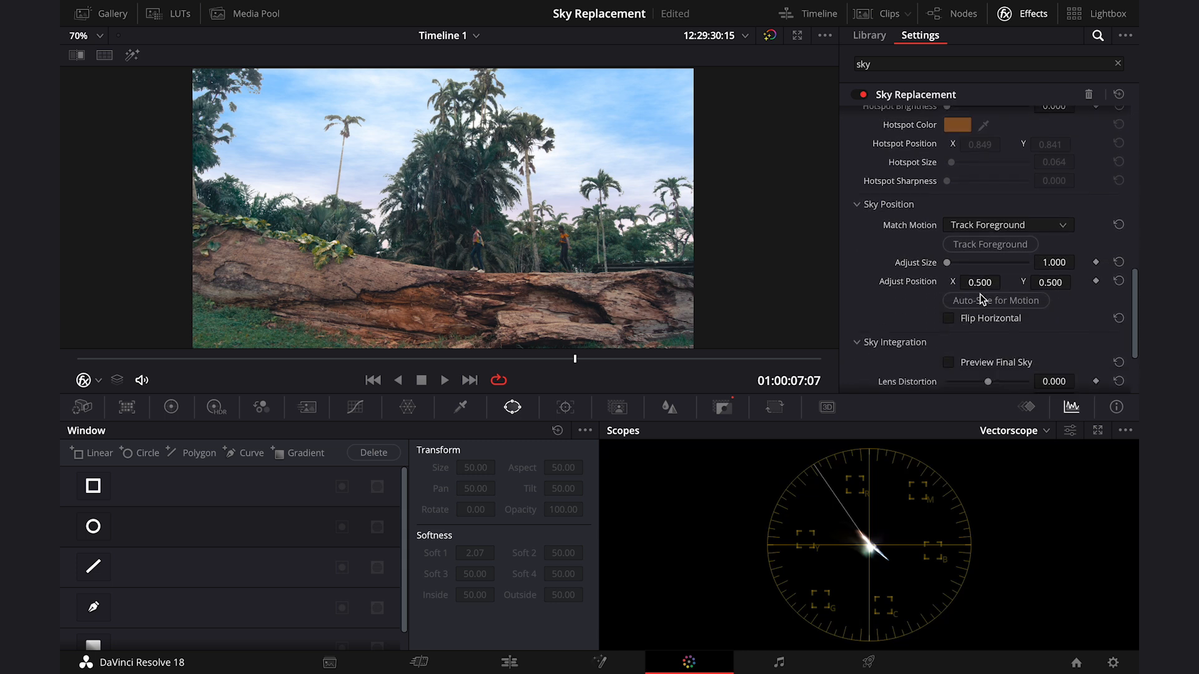
pyautogui.scroll(-3)
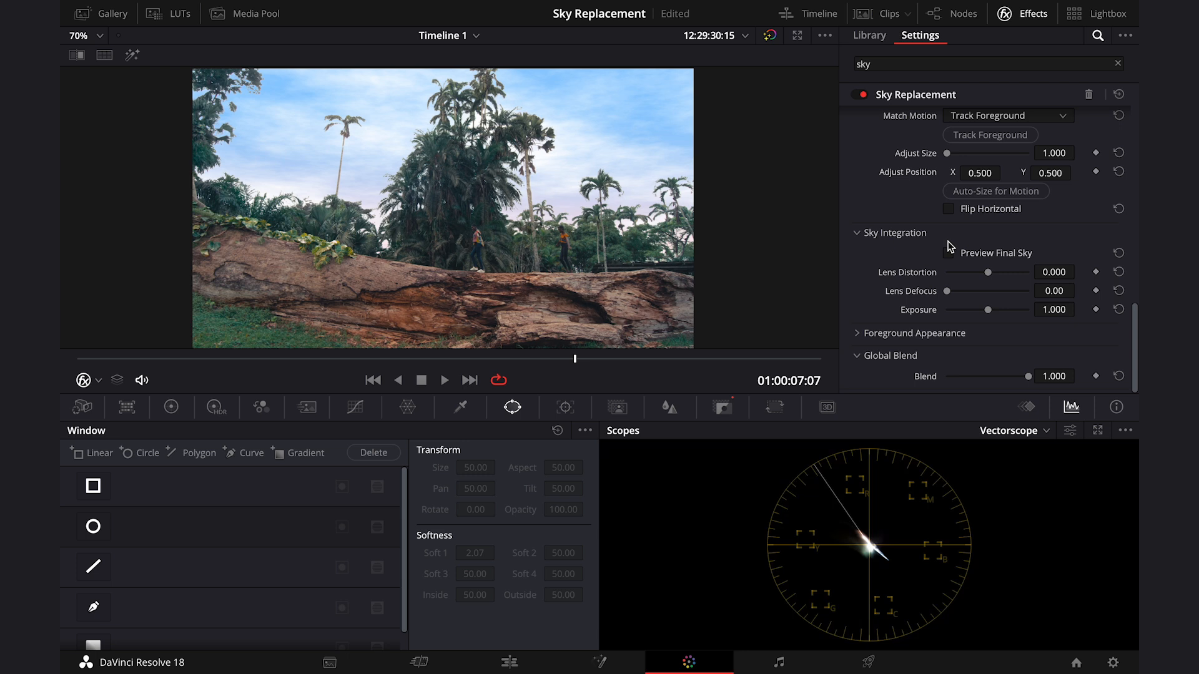
pyautogui.moveTo(889, 245)
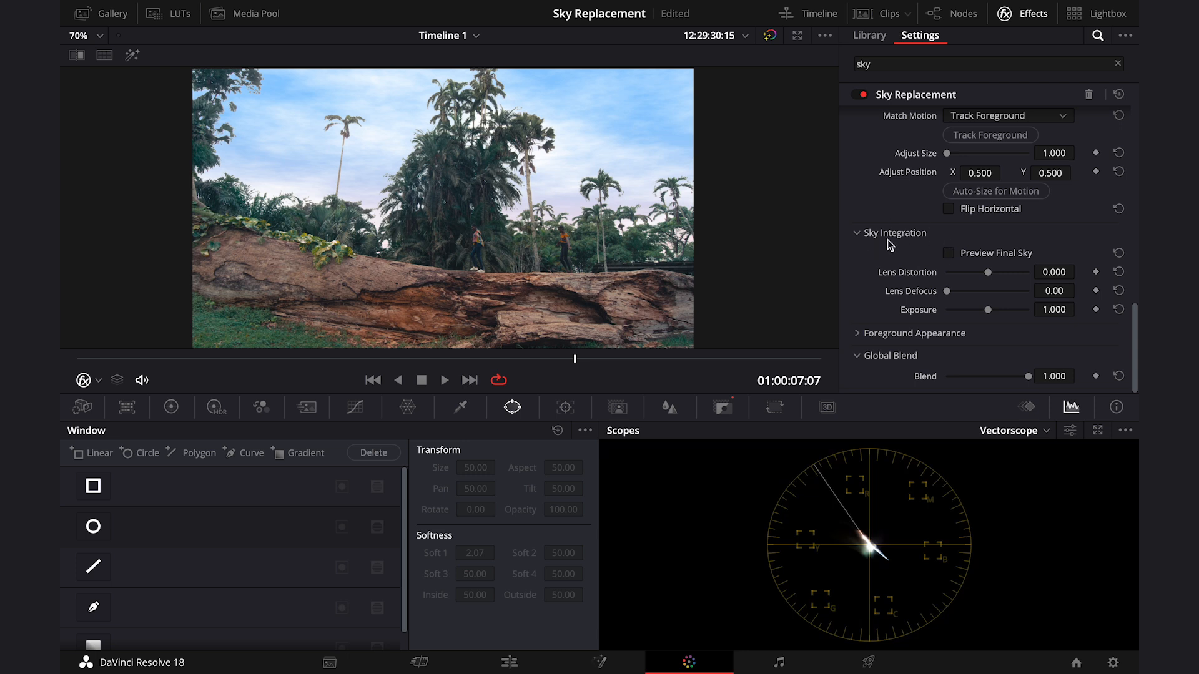
pyautogui.moveTo(987, 273); pyautogui.dragTo(932, 273)
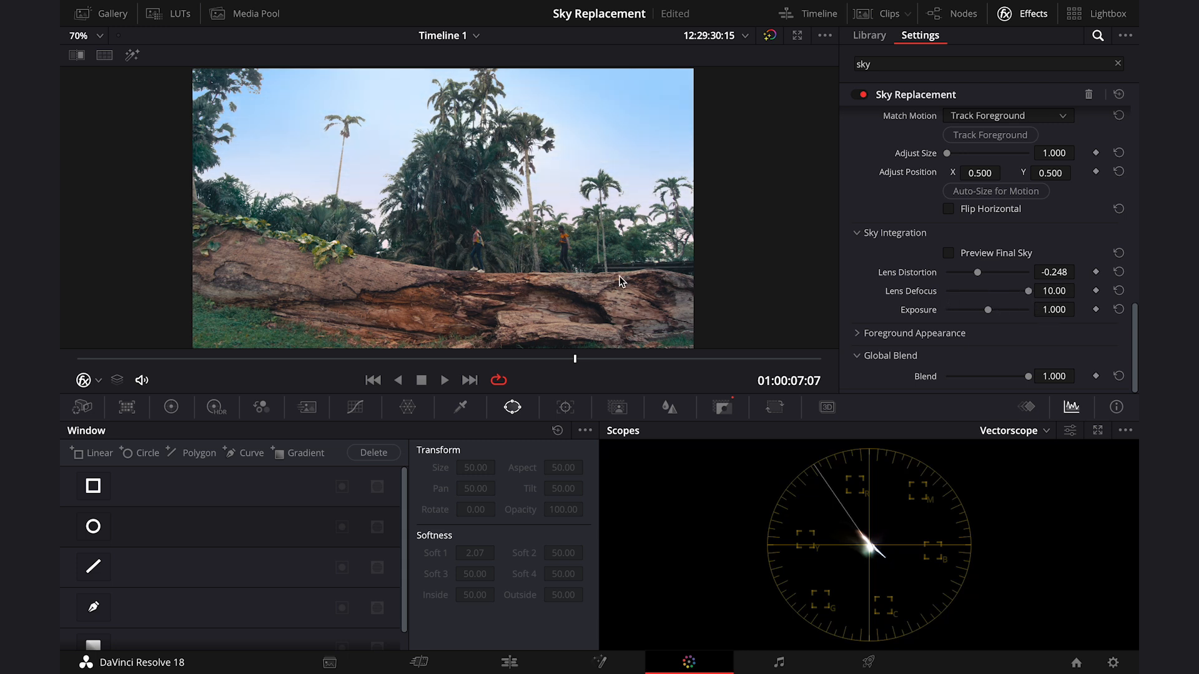
pyautogui.moveTo(1029, 290); pyautogui.dragTo(973, 290)
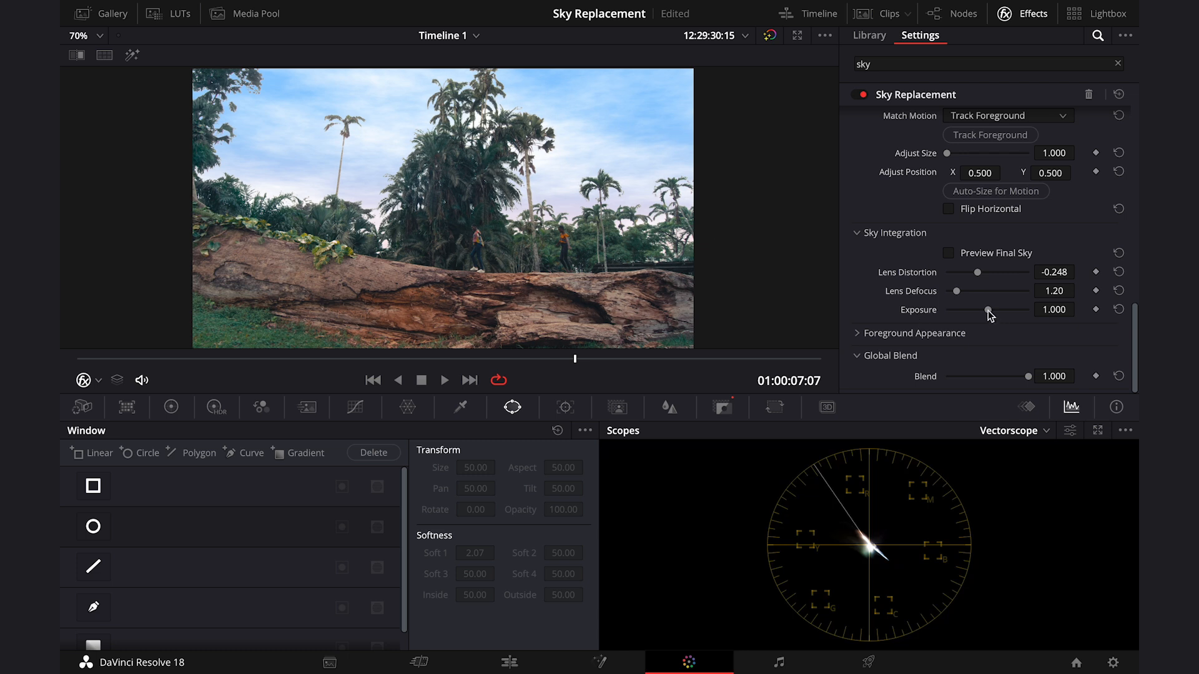
pyautogui.moveTo(989, 310); pyautogui.dragTo(999, 310)
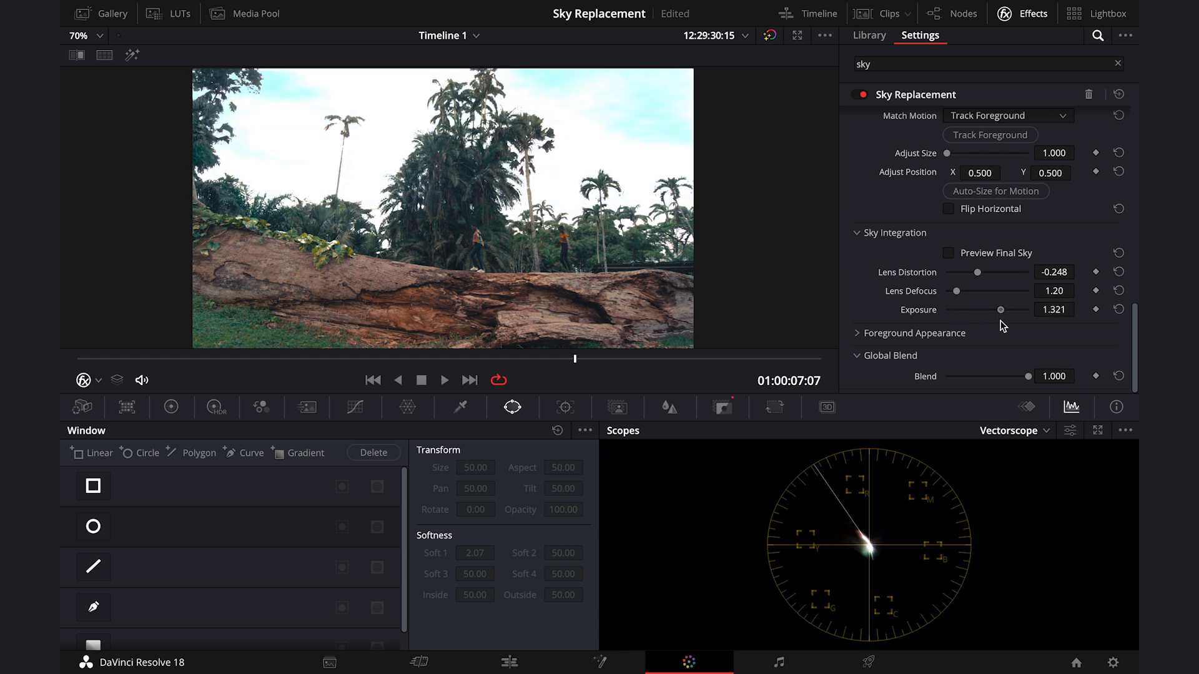
pyautogui.moveTo(999, 310); pyautogui.dragTo(994, 309)
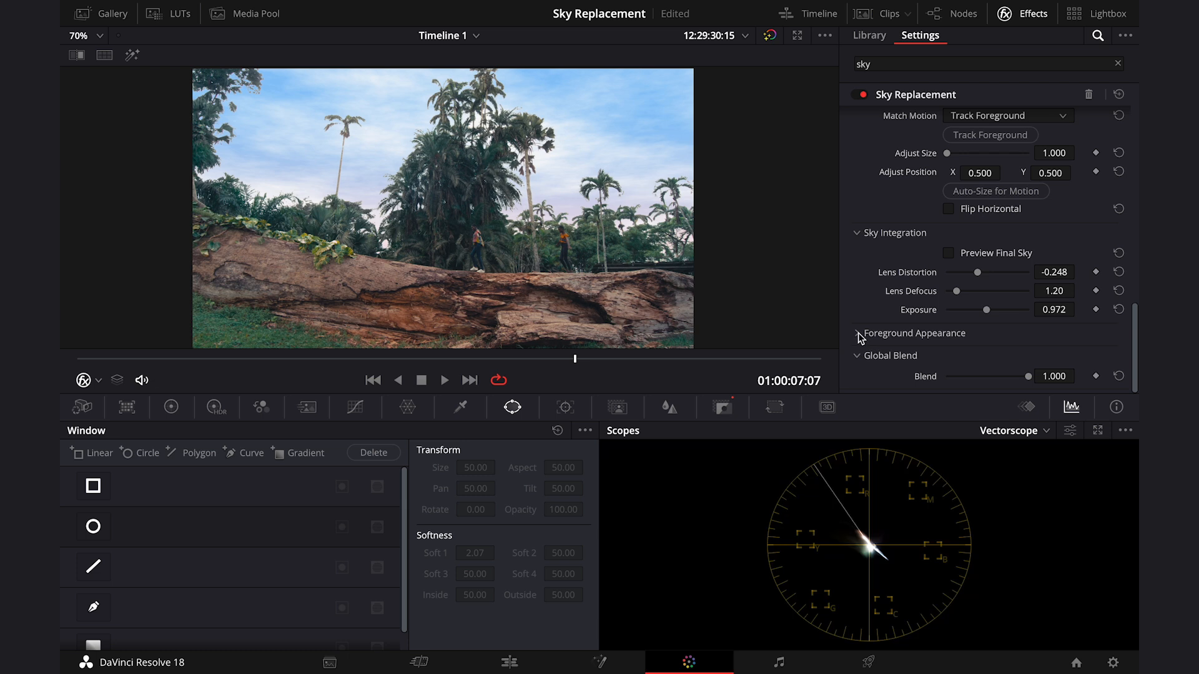
# Step: Enable Adjust Foreground: brightness 0.041, saturation -0.060, temperature -249, plus a tint shift
pyautogui.click(857, 333)
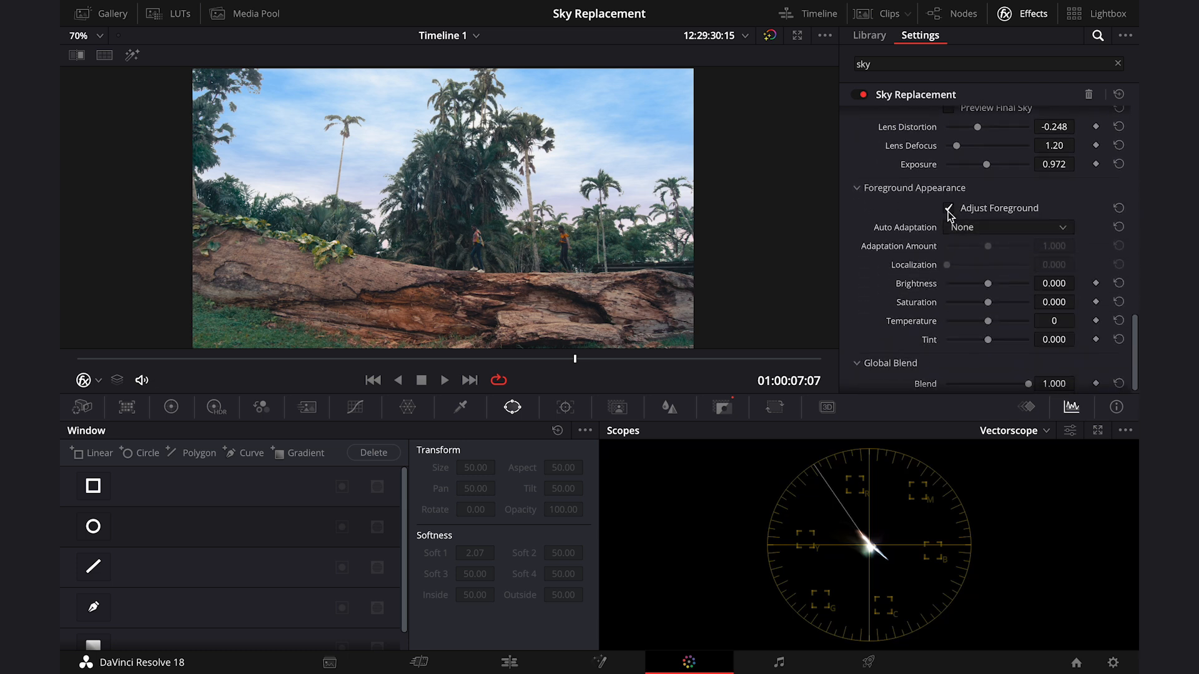
pyautogui.moveTo(989, 283); pyautogui.dragTo(992, 283)
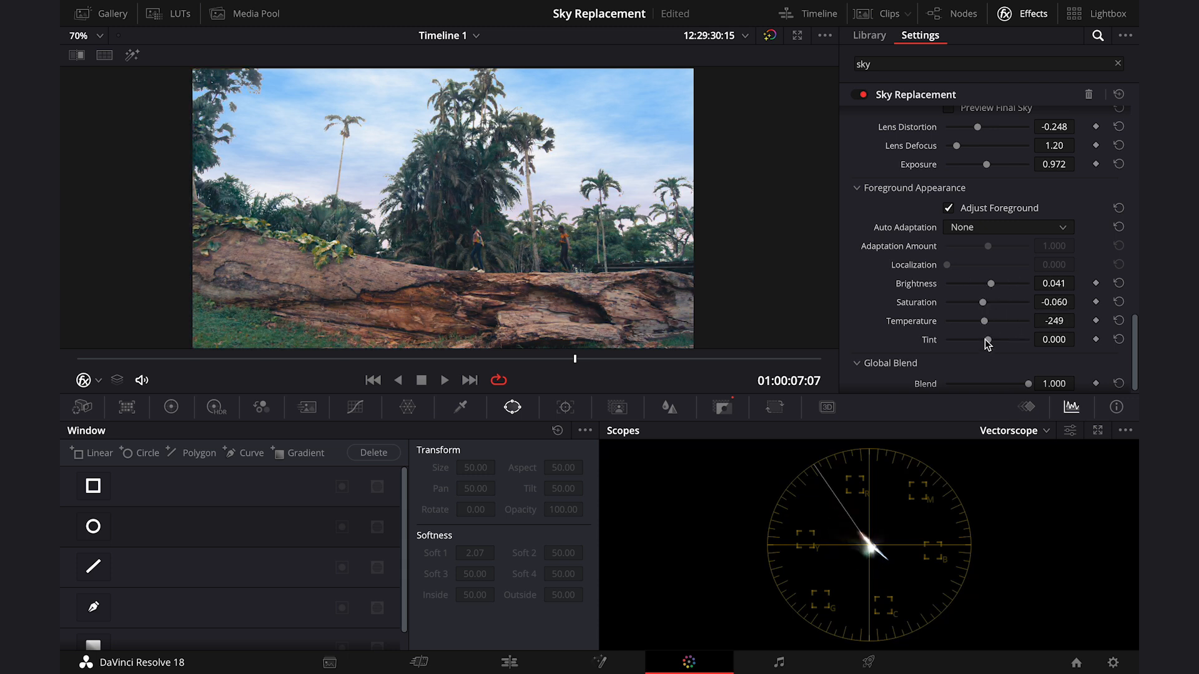
pyautogui.moveTo(971, 340); pyautogui.dragTo(998, 339)
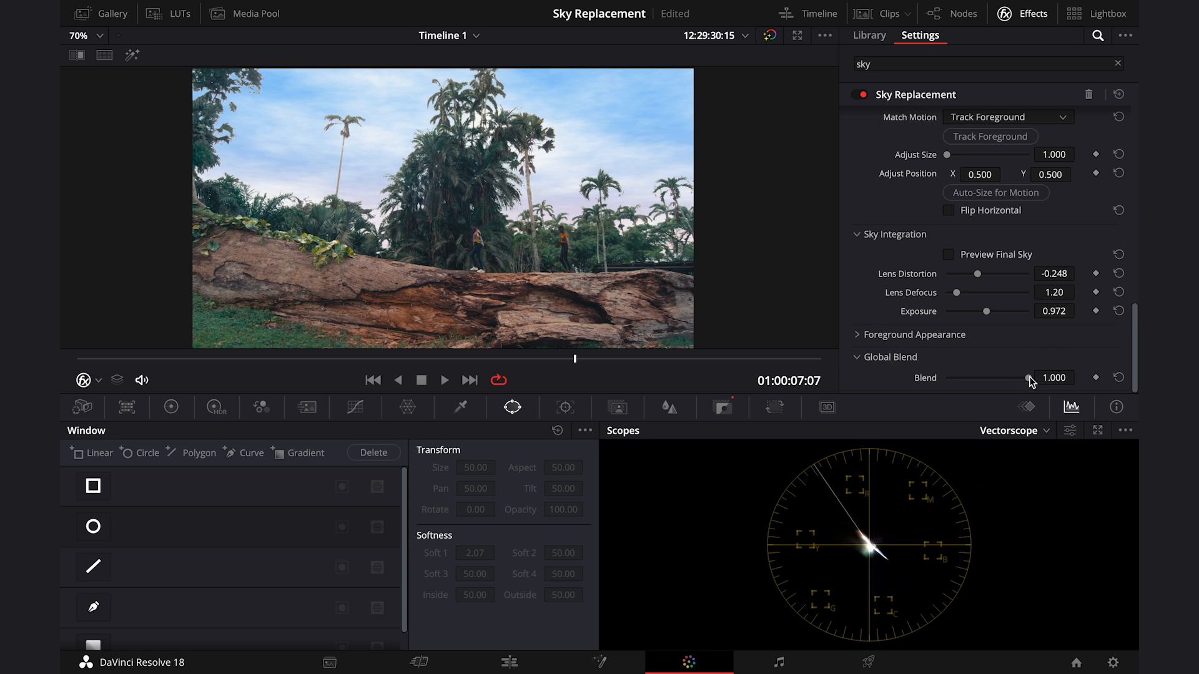
# Step: Compare the sky at Blend 0, then settle Global Blend at about 0.614
pyautogui.moveTo(1027, 378); pyautogui.dragTo(941, 378)
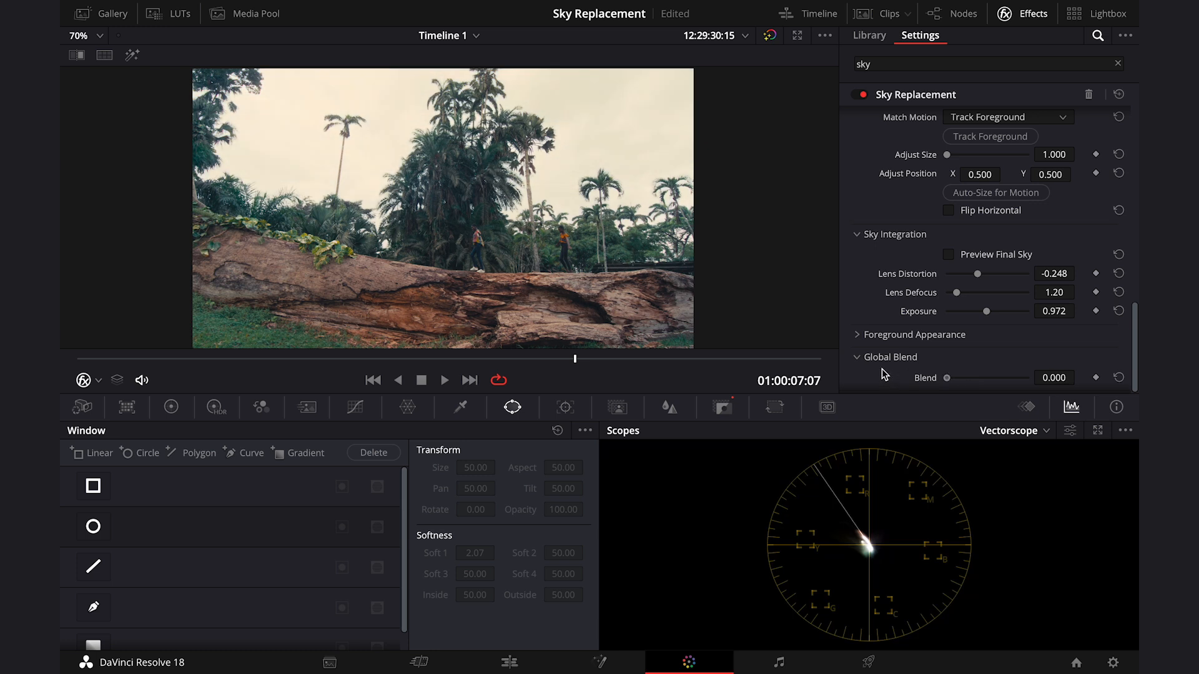
pyautogui.moveTo(932, 378); pyautogui.dragTo(1009, 378)
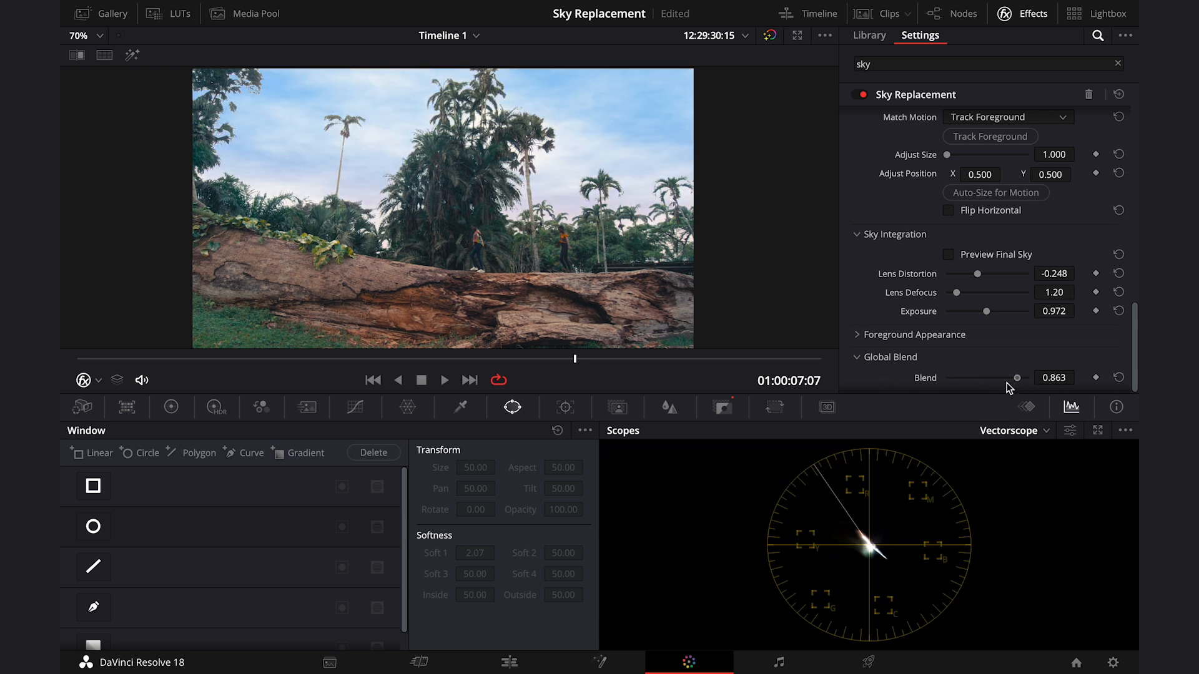
pyautogui.moveTo(1013, 378); pyautogui.dragTo(995, 378)
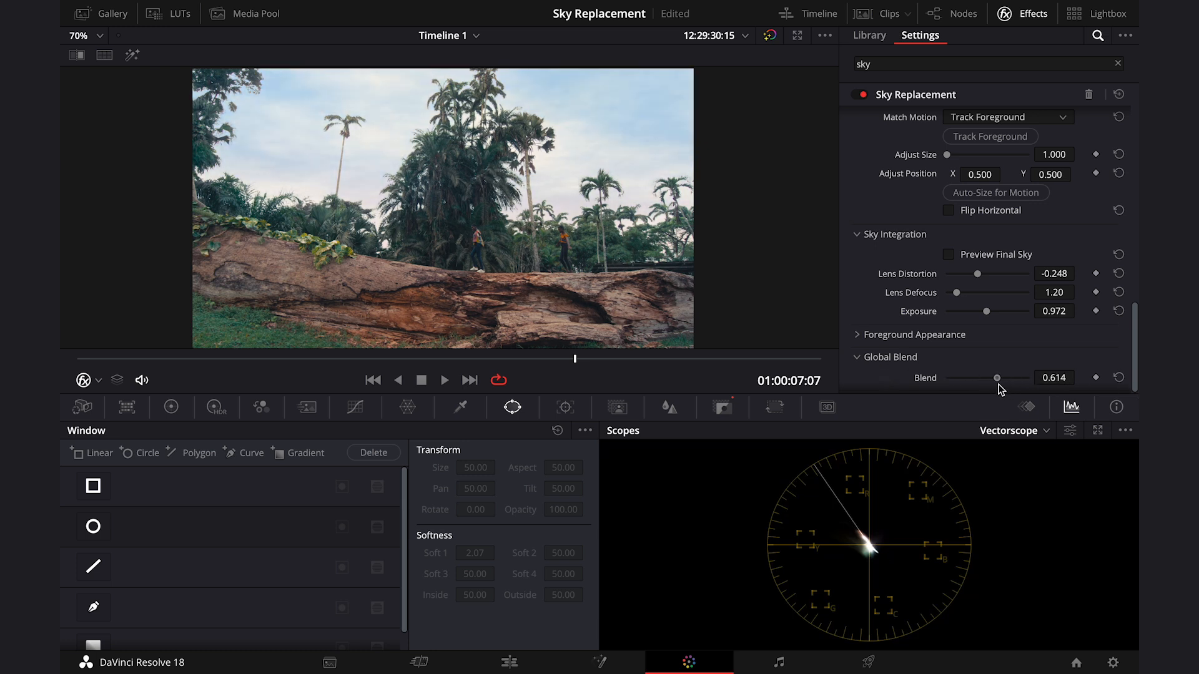
pyautogui.moveTo(994, 378); pyautogui.dragTo(1005, 378)
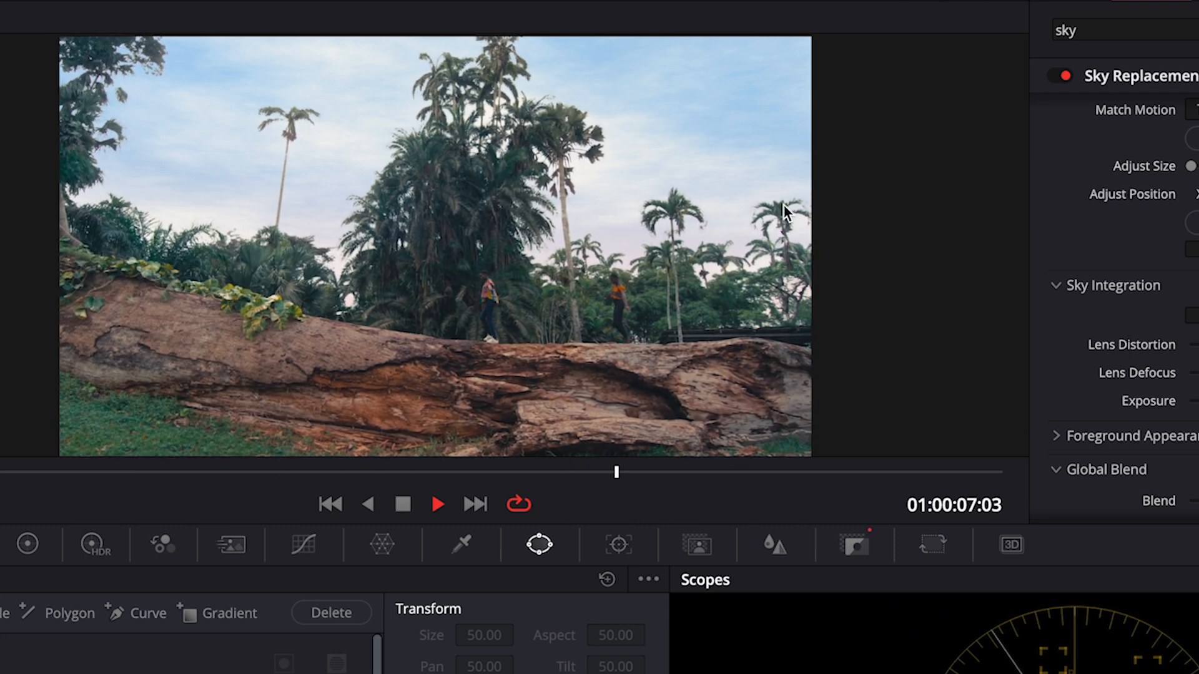
# Step: Set Match Motion to Track Original Sky, run the track, and raise Adjust Size to 1.256
pyautogui.click(987, 228)
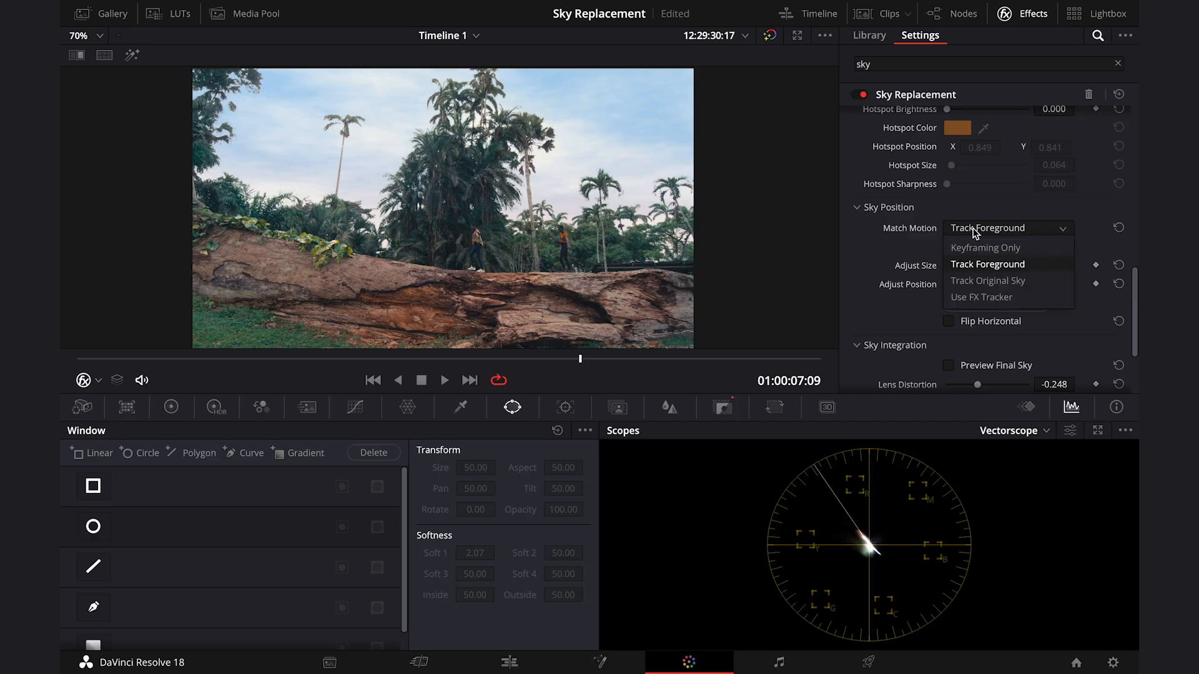
pyautogui.click(988, 279)
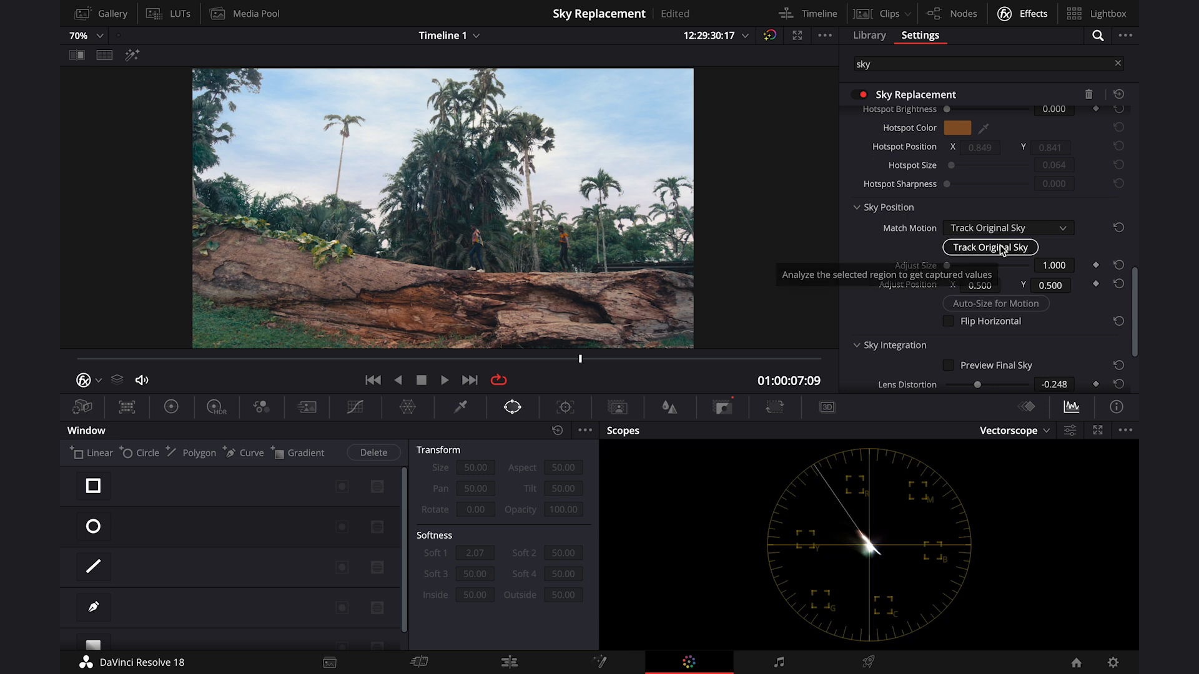
pyautogui.click(989, 247)
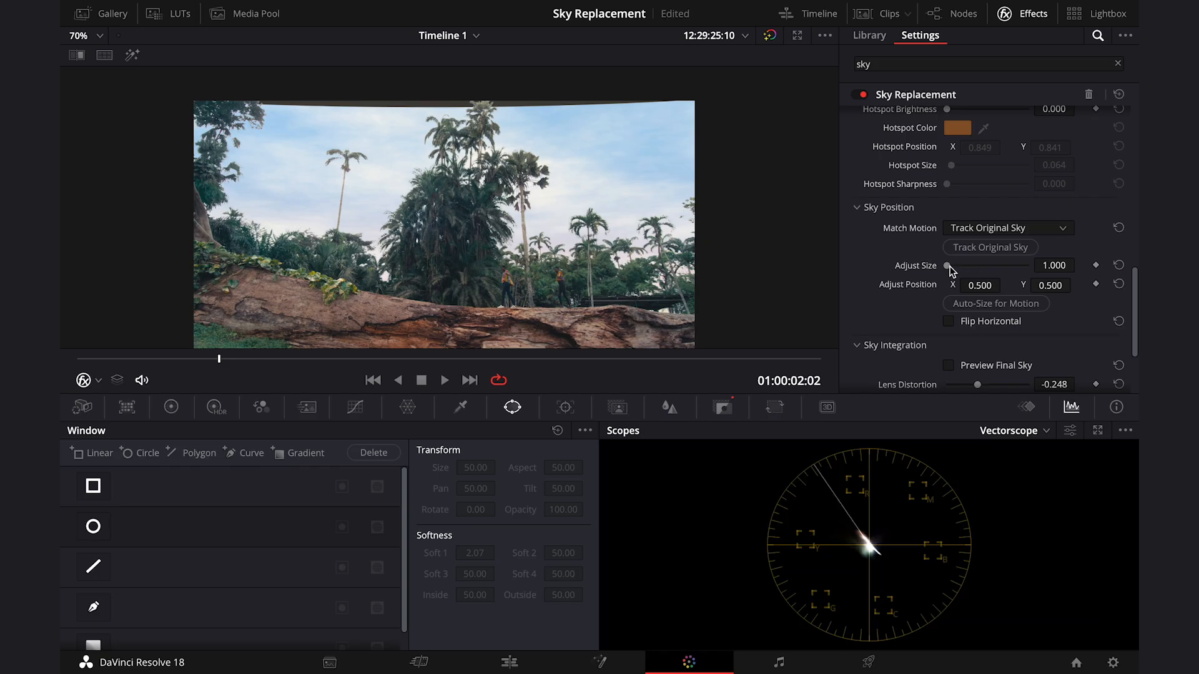
pyautogui.moveTo(948, 266); pyautogui.dragTo(953, 265)
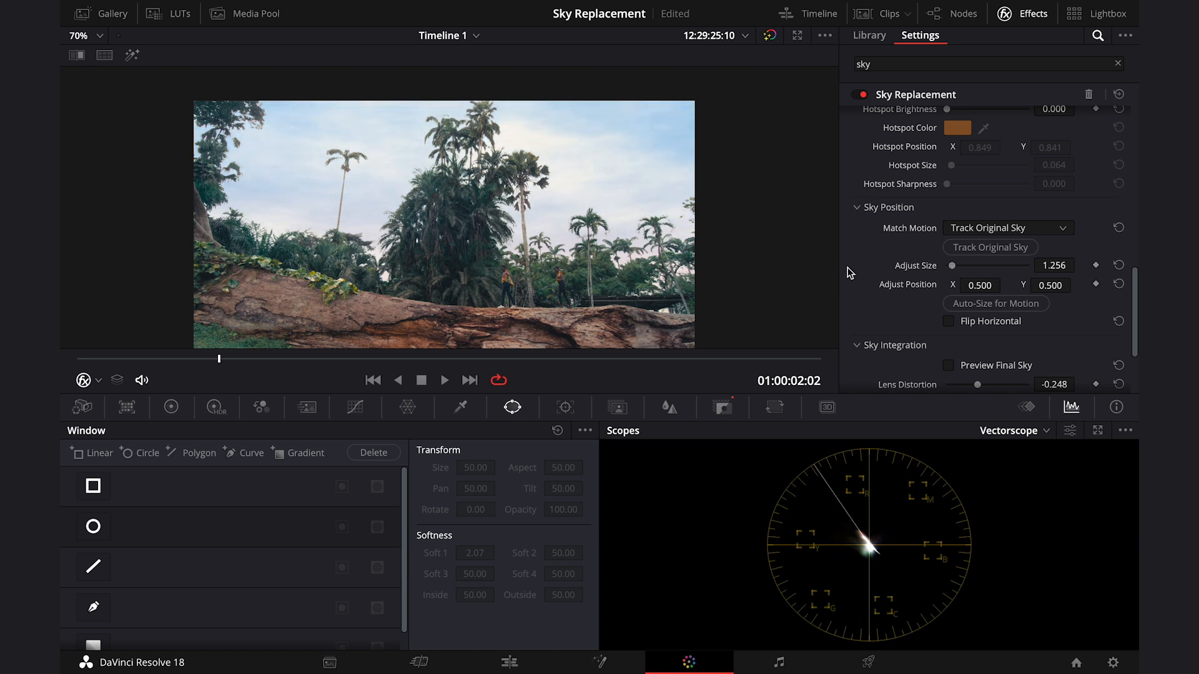
pyautogui.moveTo(770, 268)
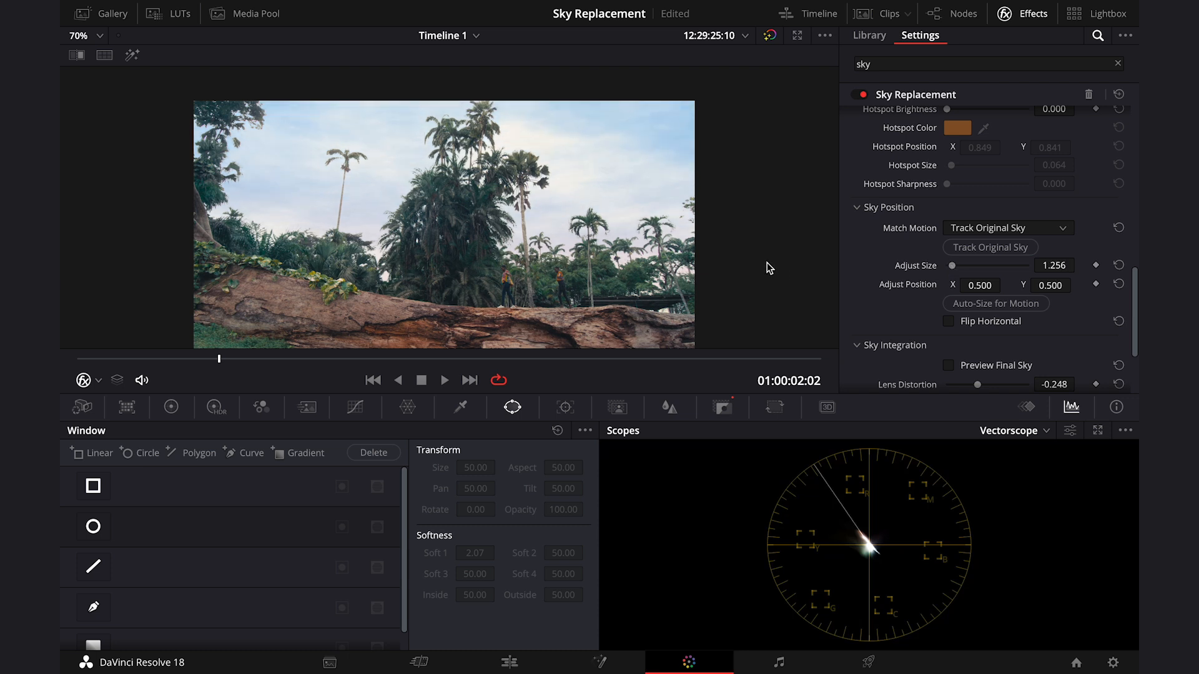